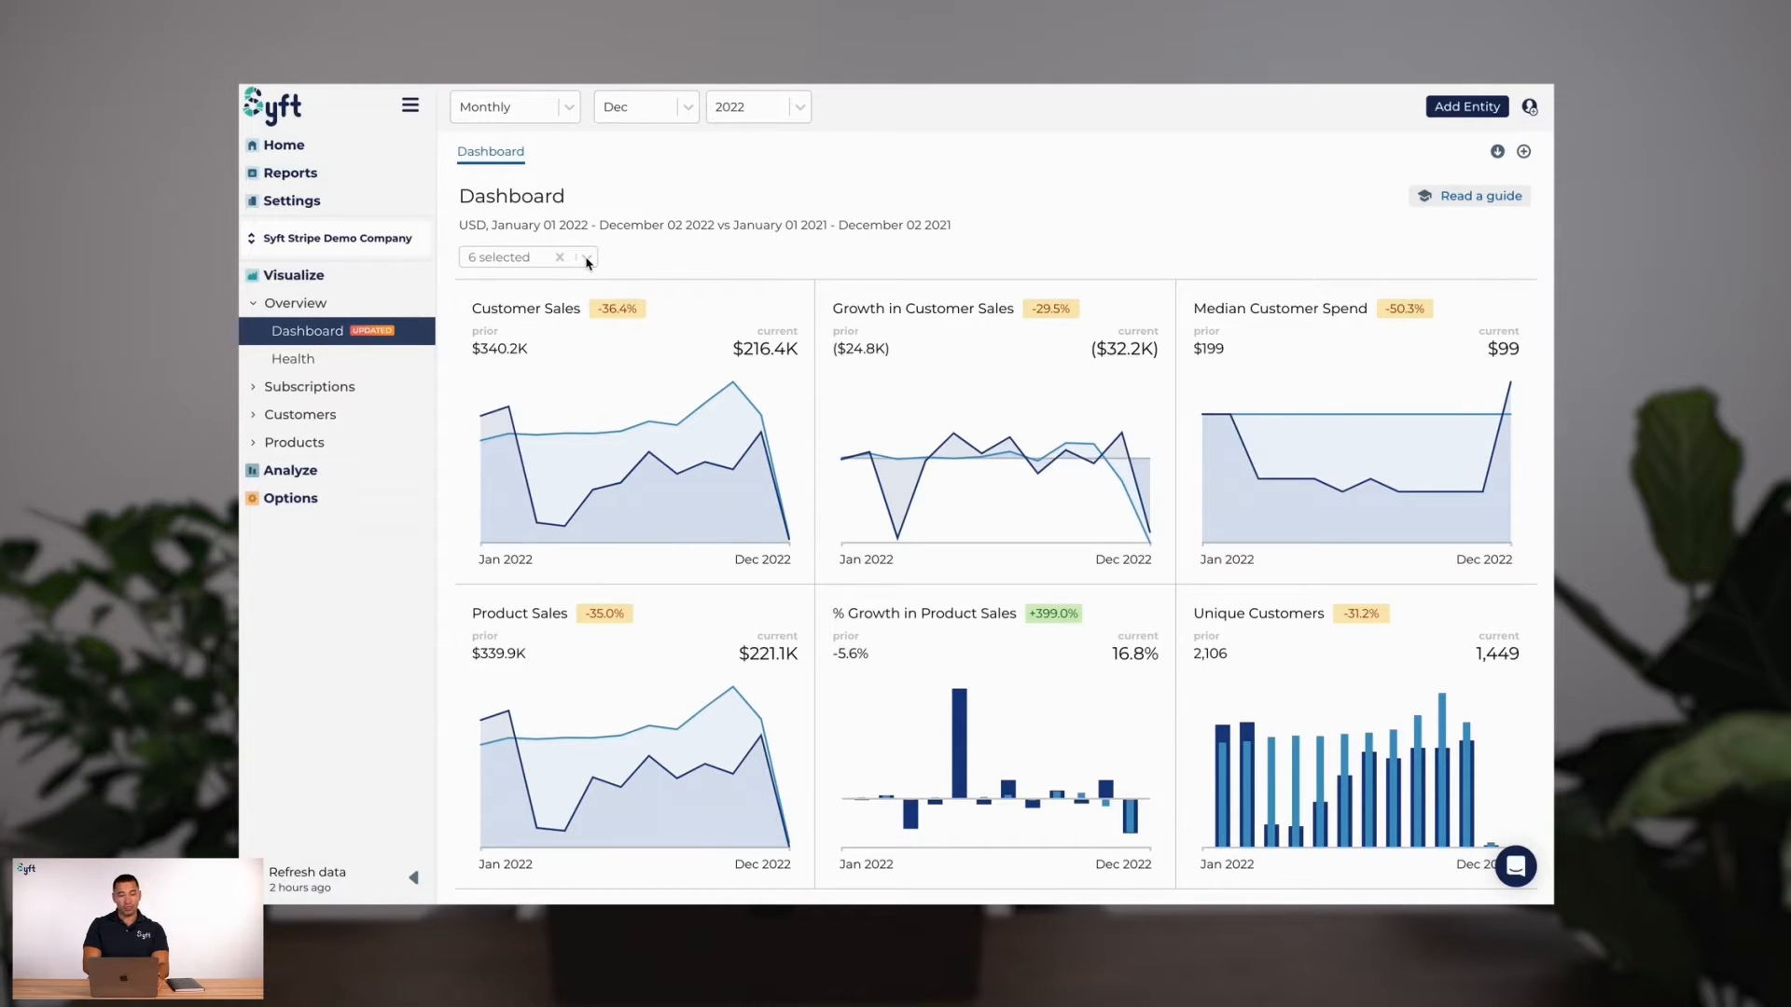
Expand the '6 selected' metrics list and scroll through the Subscriptions and Customers options.
{"action": "left_click", "coordinate": [586, 258]}
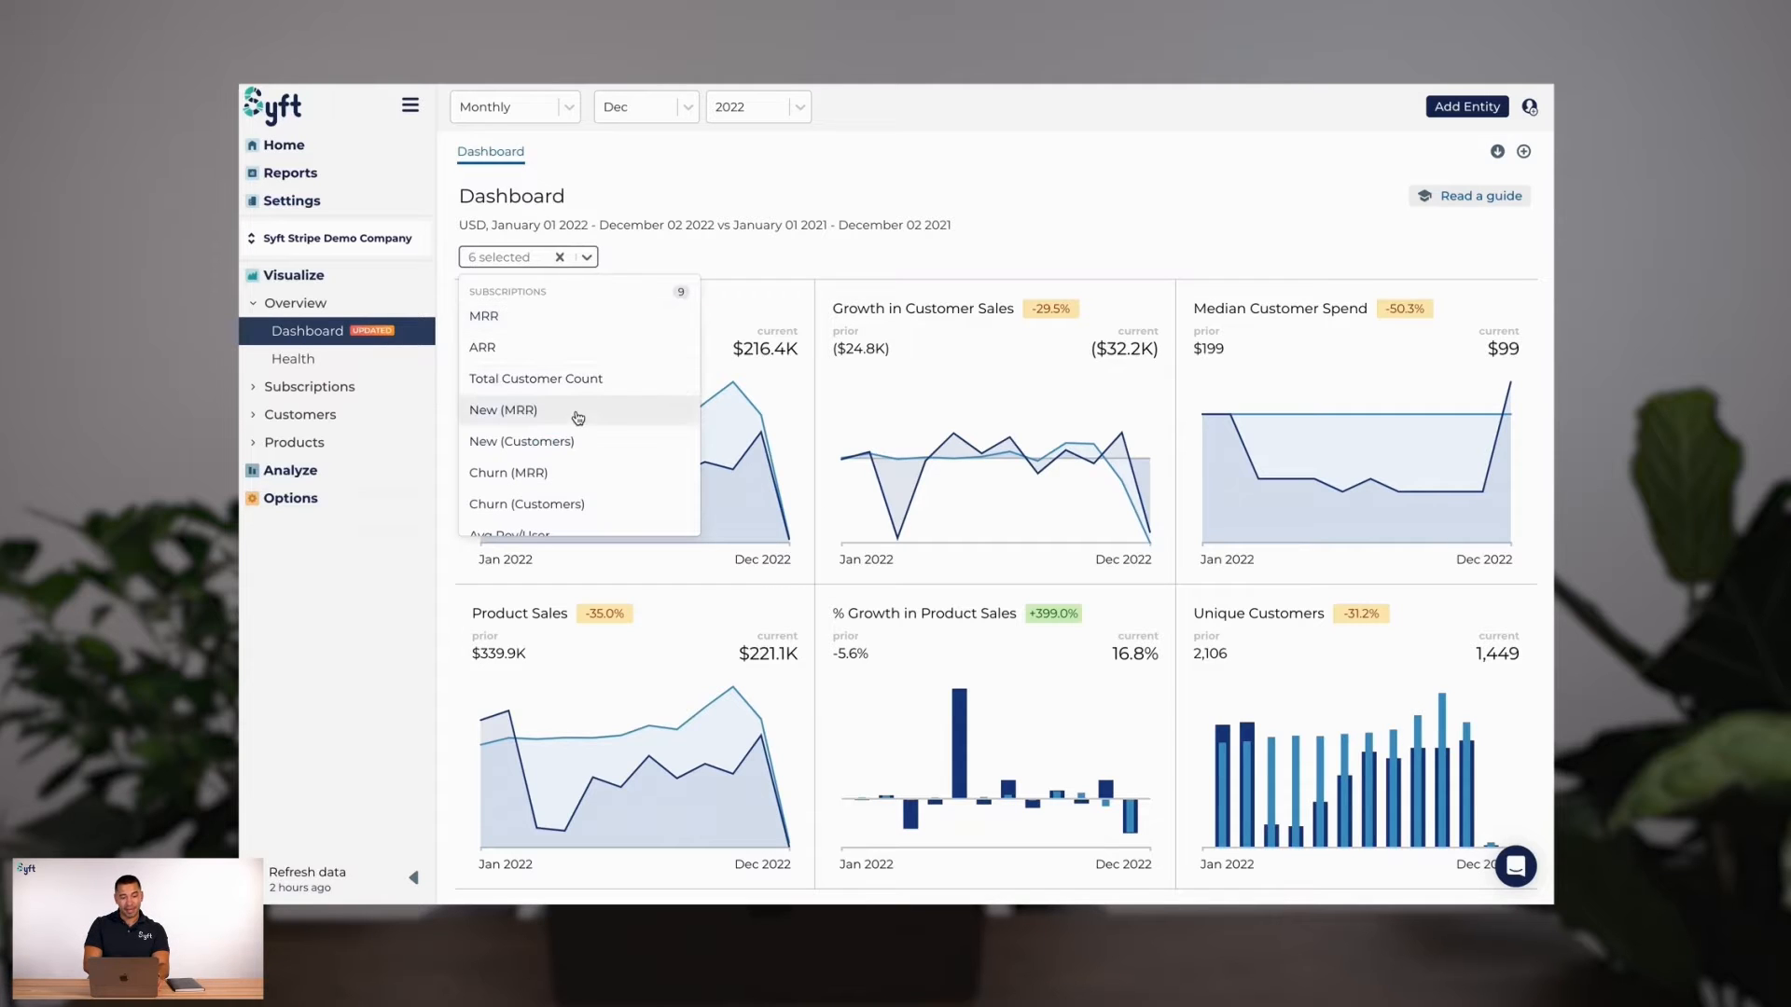
{"action": "scroll", "scroll_direction": "down", "scroll_amount": 3}
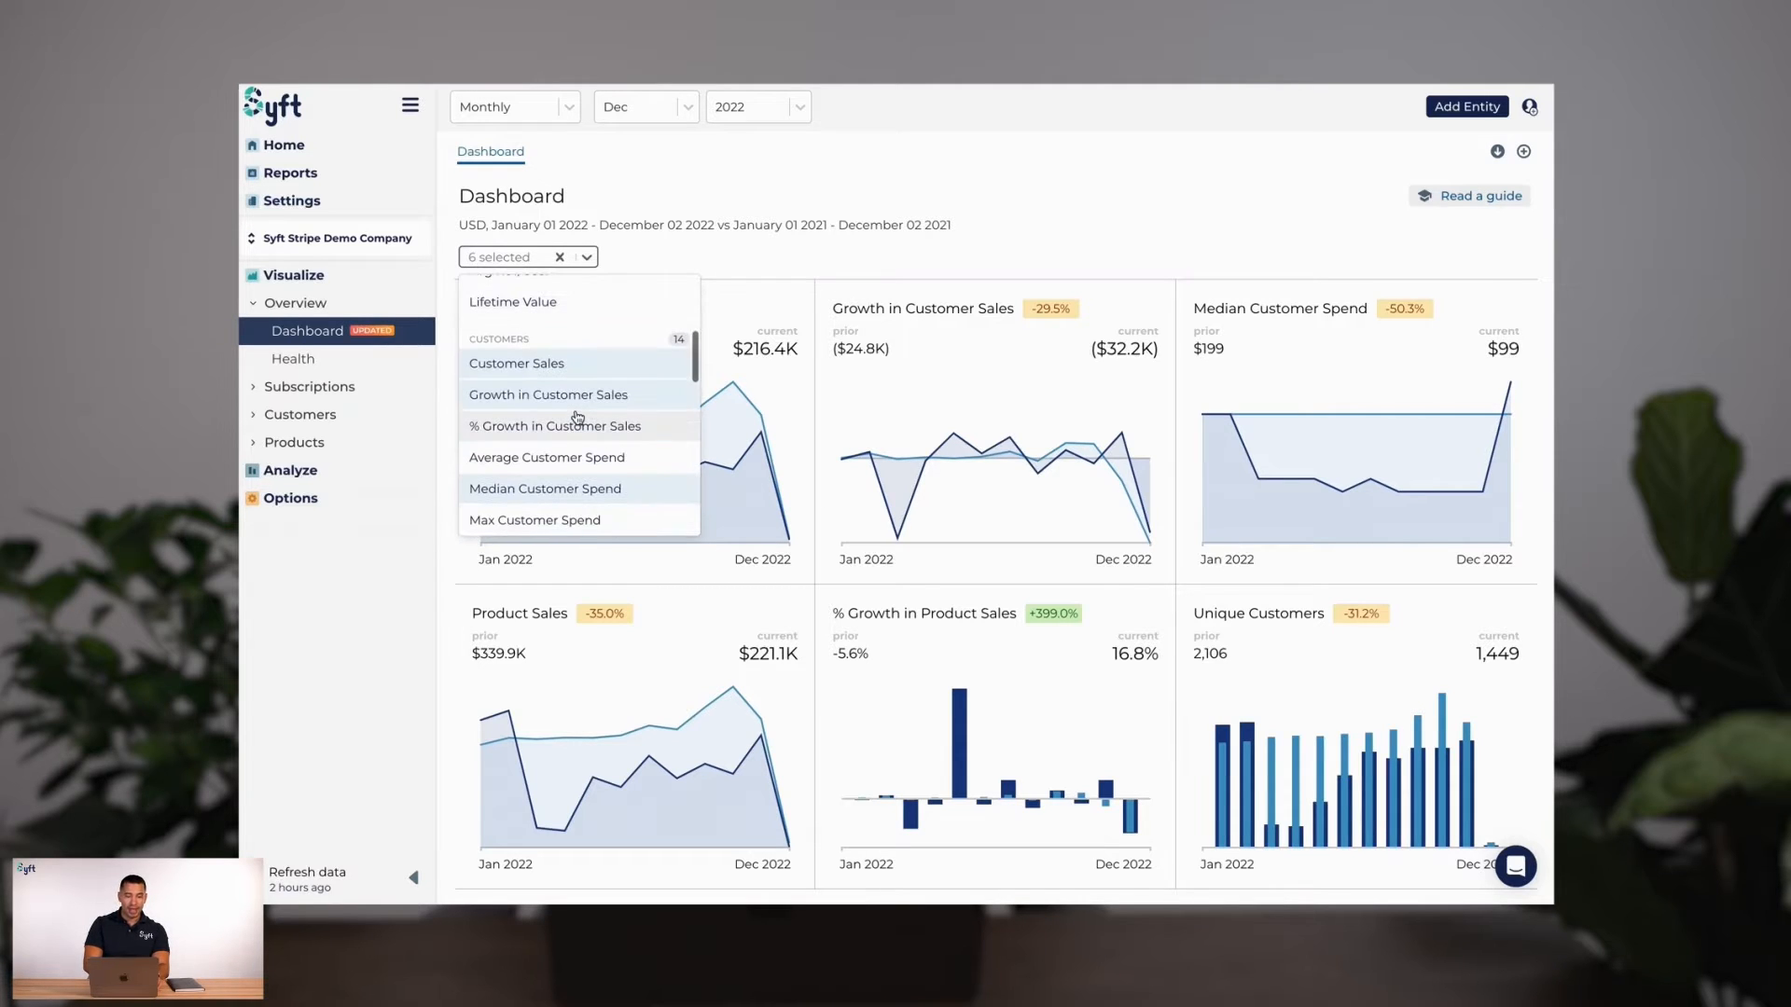
{"action": "scroll", "scroll_direction": "down", "scroll_amount": 3}
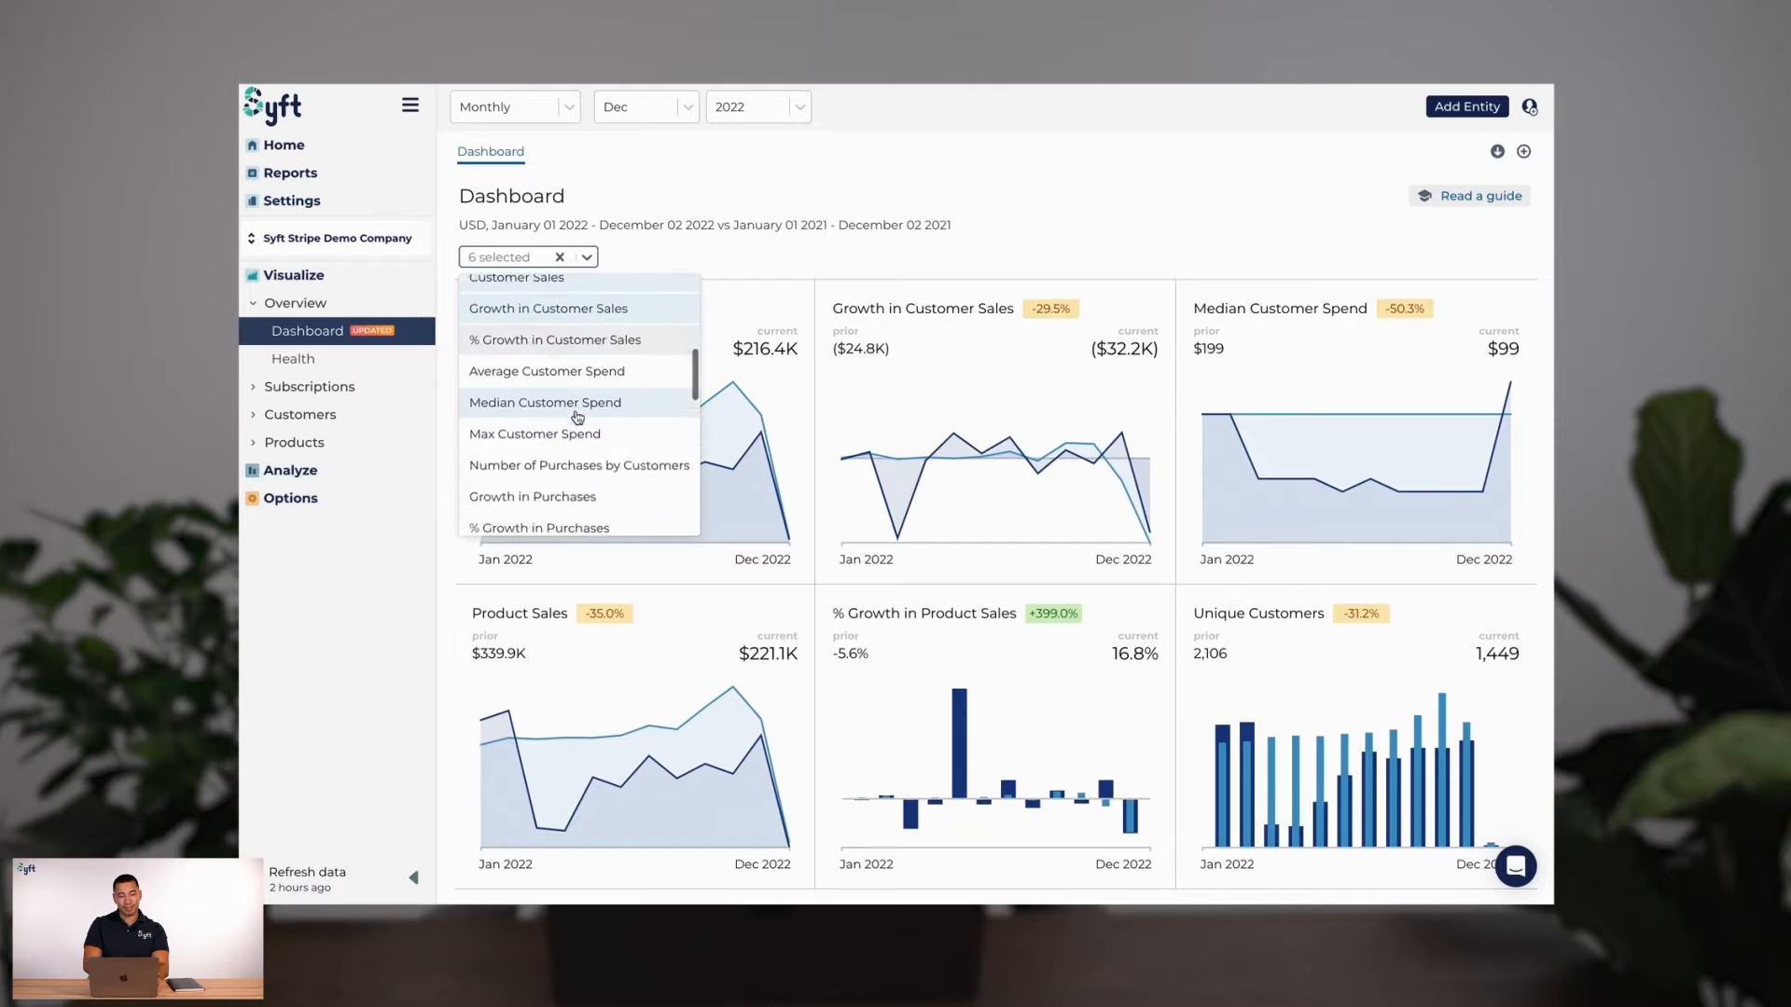
{"action": "scroll", "scroll_direction": "down", "scroll_amount": 3}
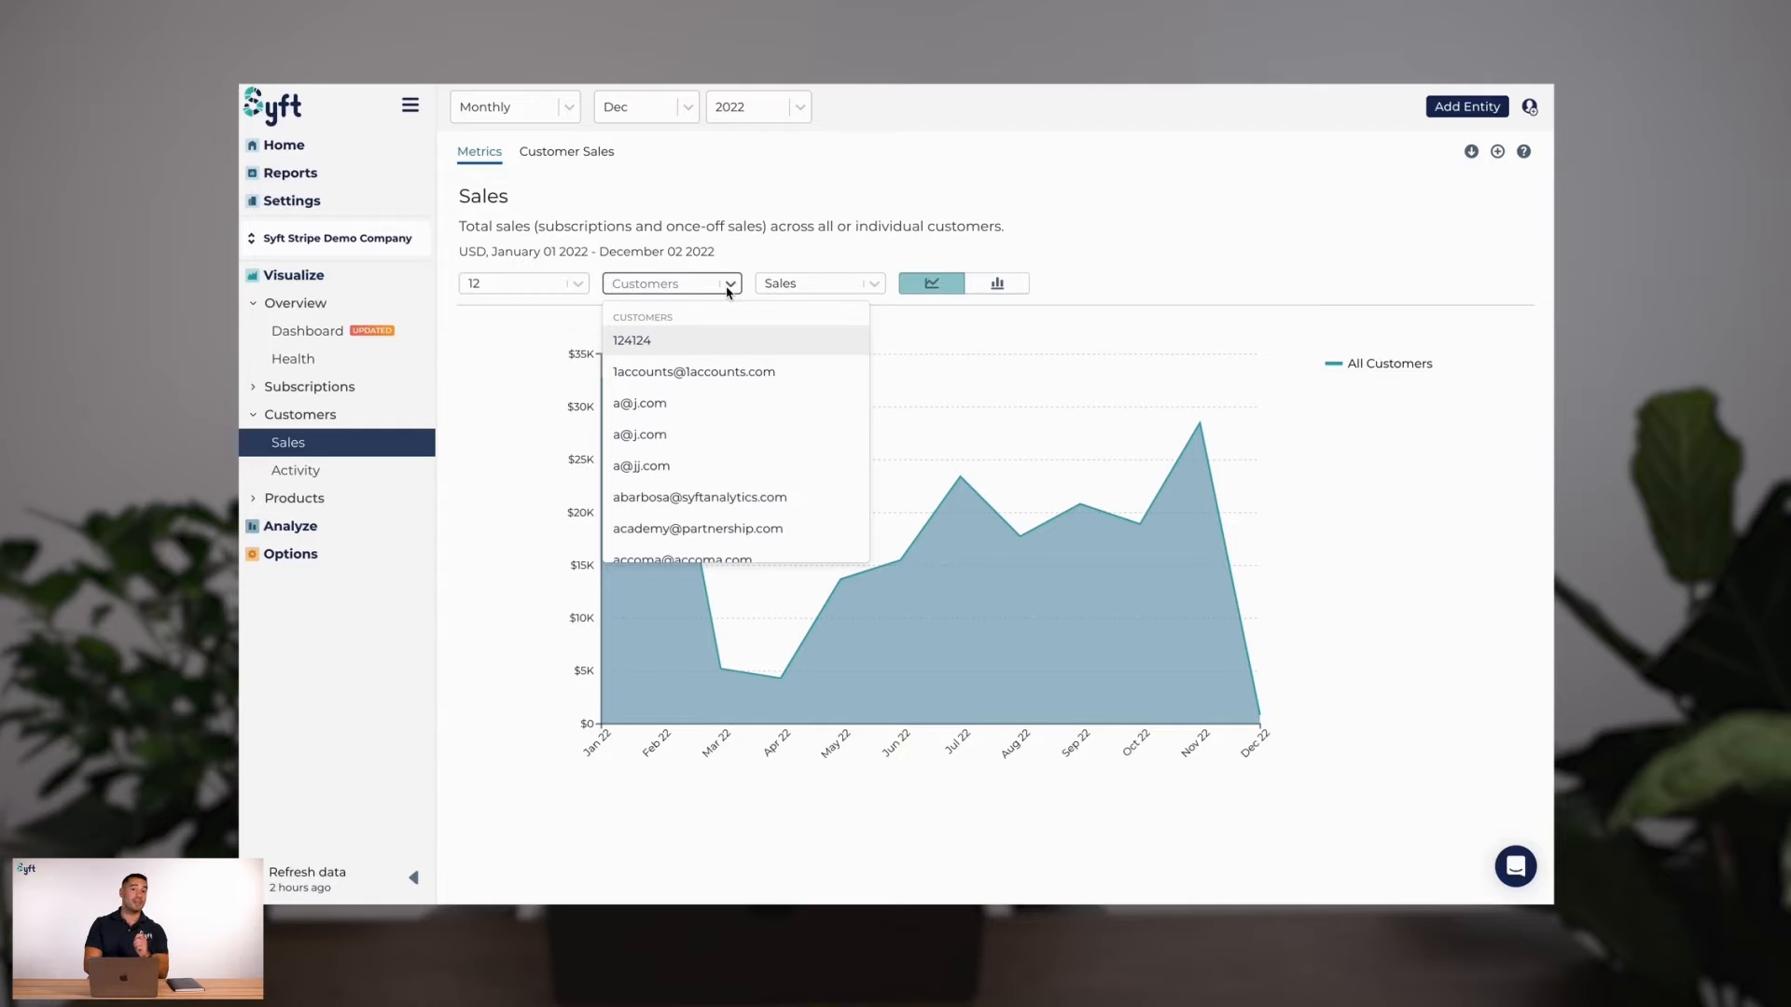
{"action": "mouse_move", "coordinate": [746, 238]}
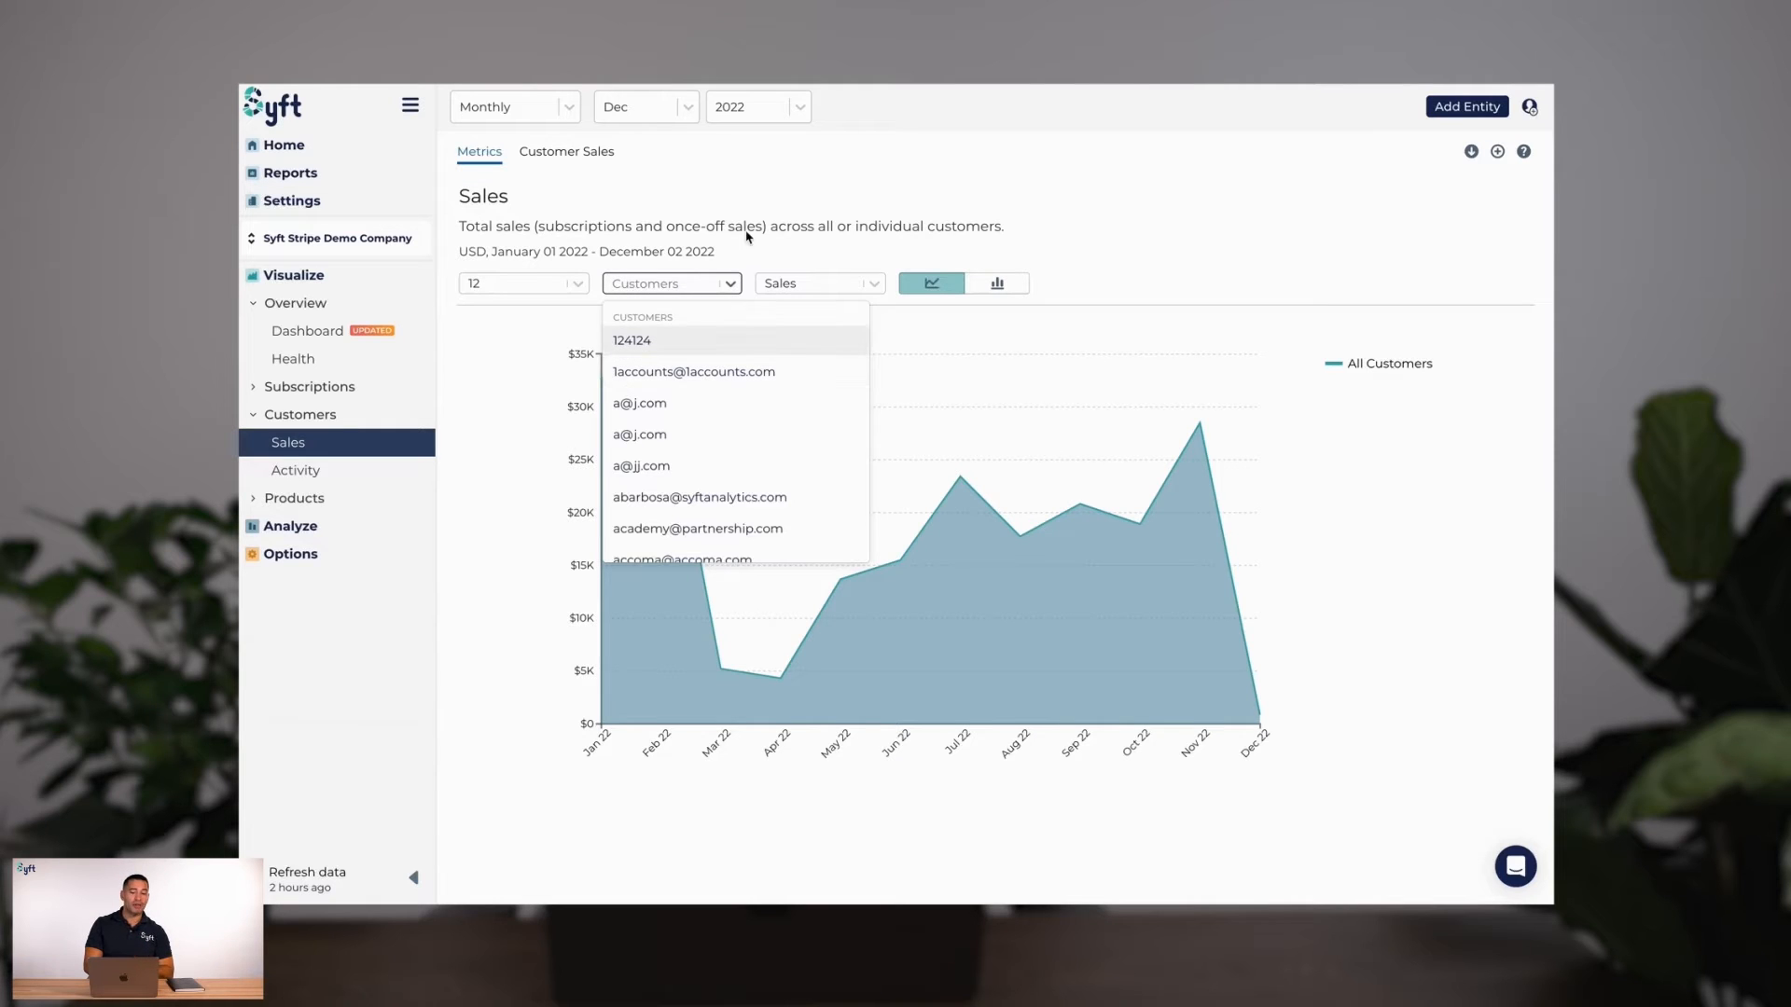
Close the customer list and scroll through the Sales measure choices for the all-customers chart.
{"action": "left_click", "coordinate": [819, 283]}
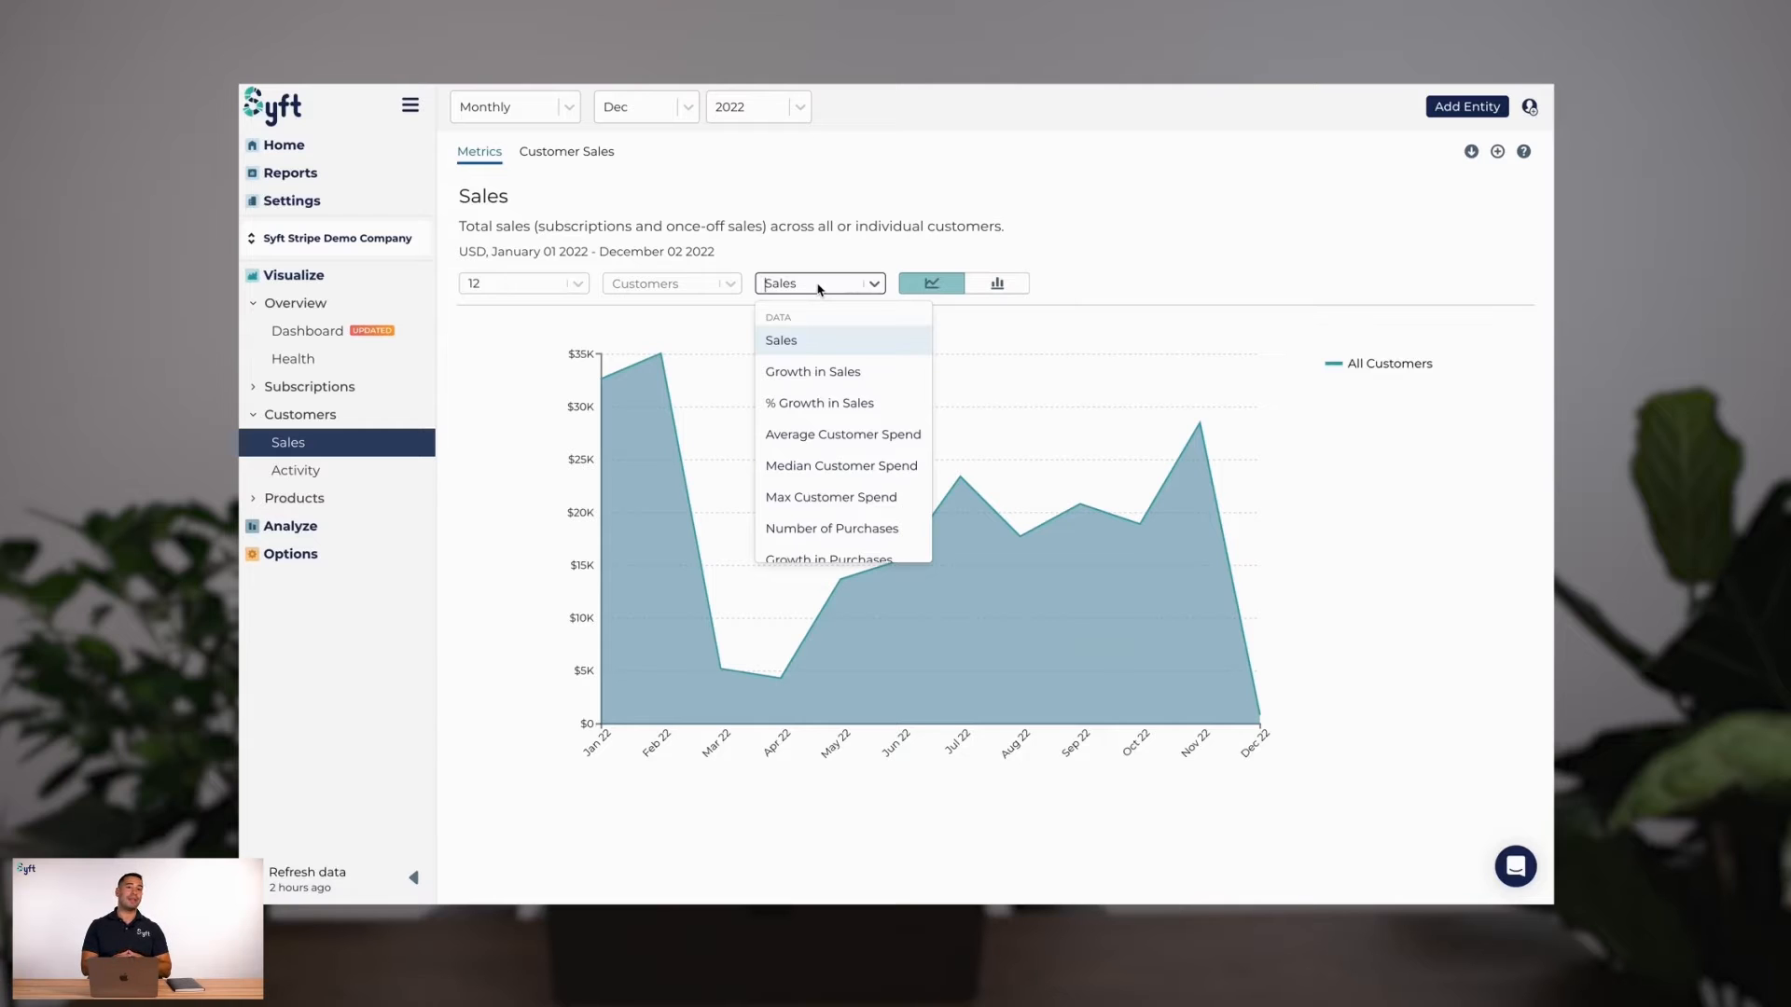
{"action": "mouse_move", "coordinate": [836, 328]}
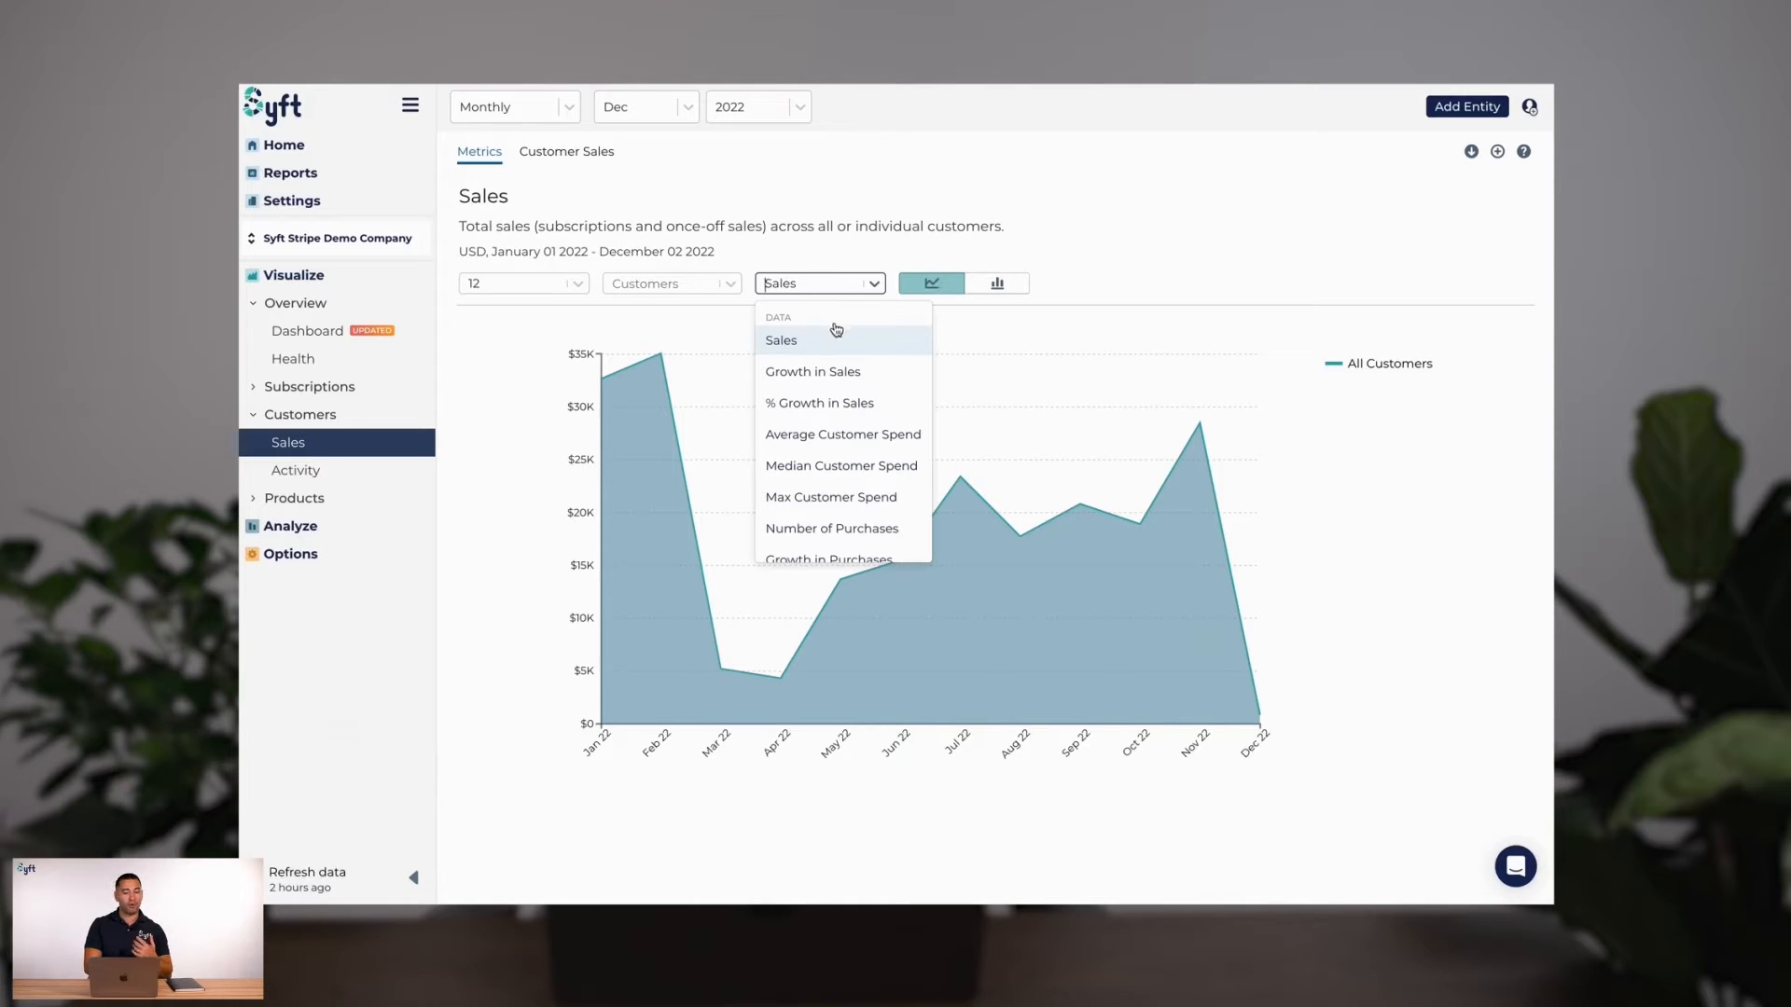
{"action": "scroll", "scroll_direction": "down", "scroll_amount": 3}
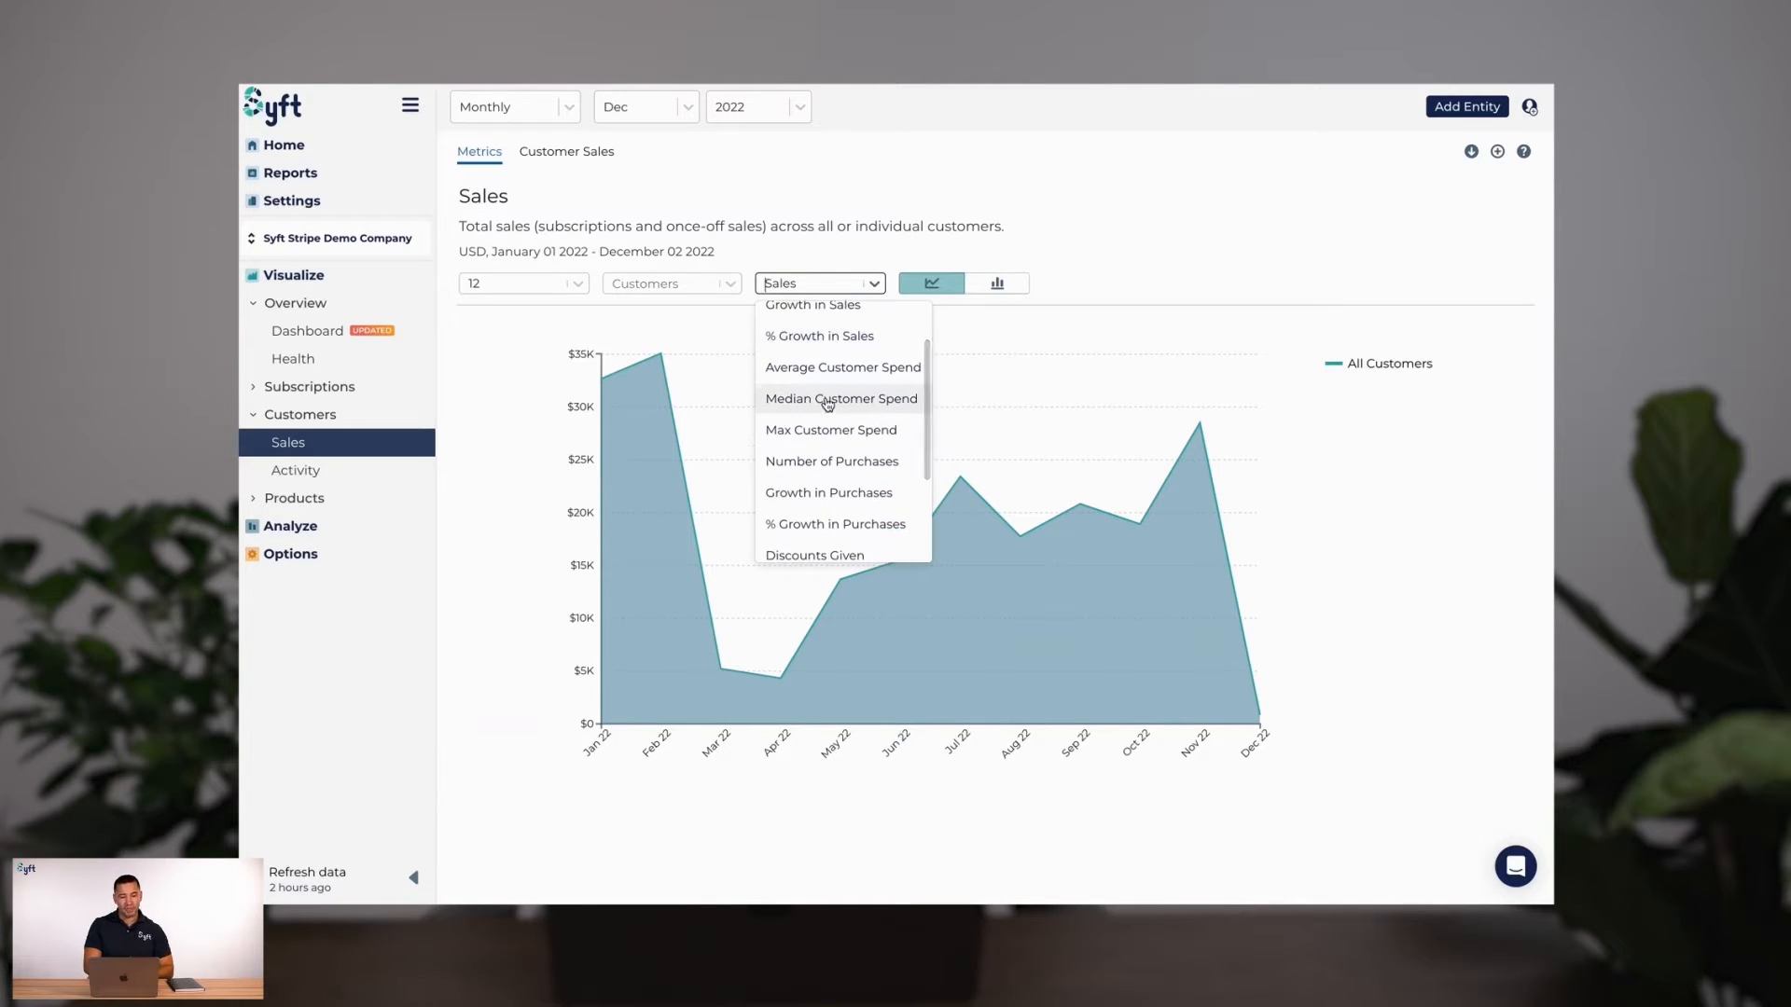
{"action": "scroll", "scroll_direction": "down", "scroll_amount": 3}
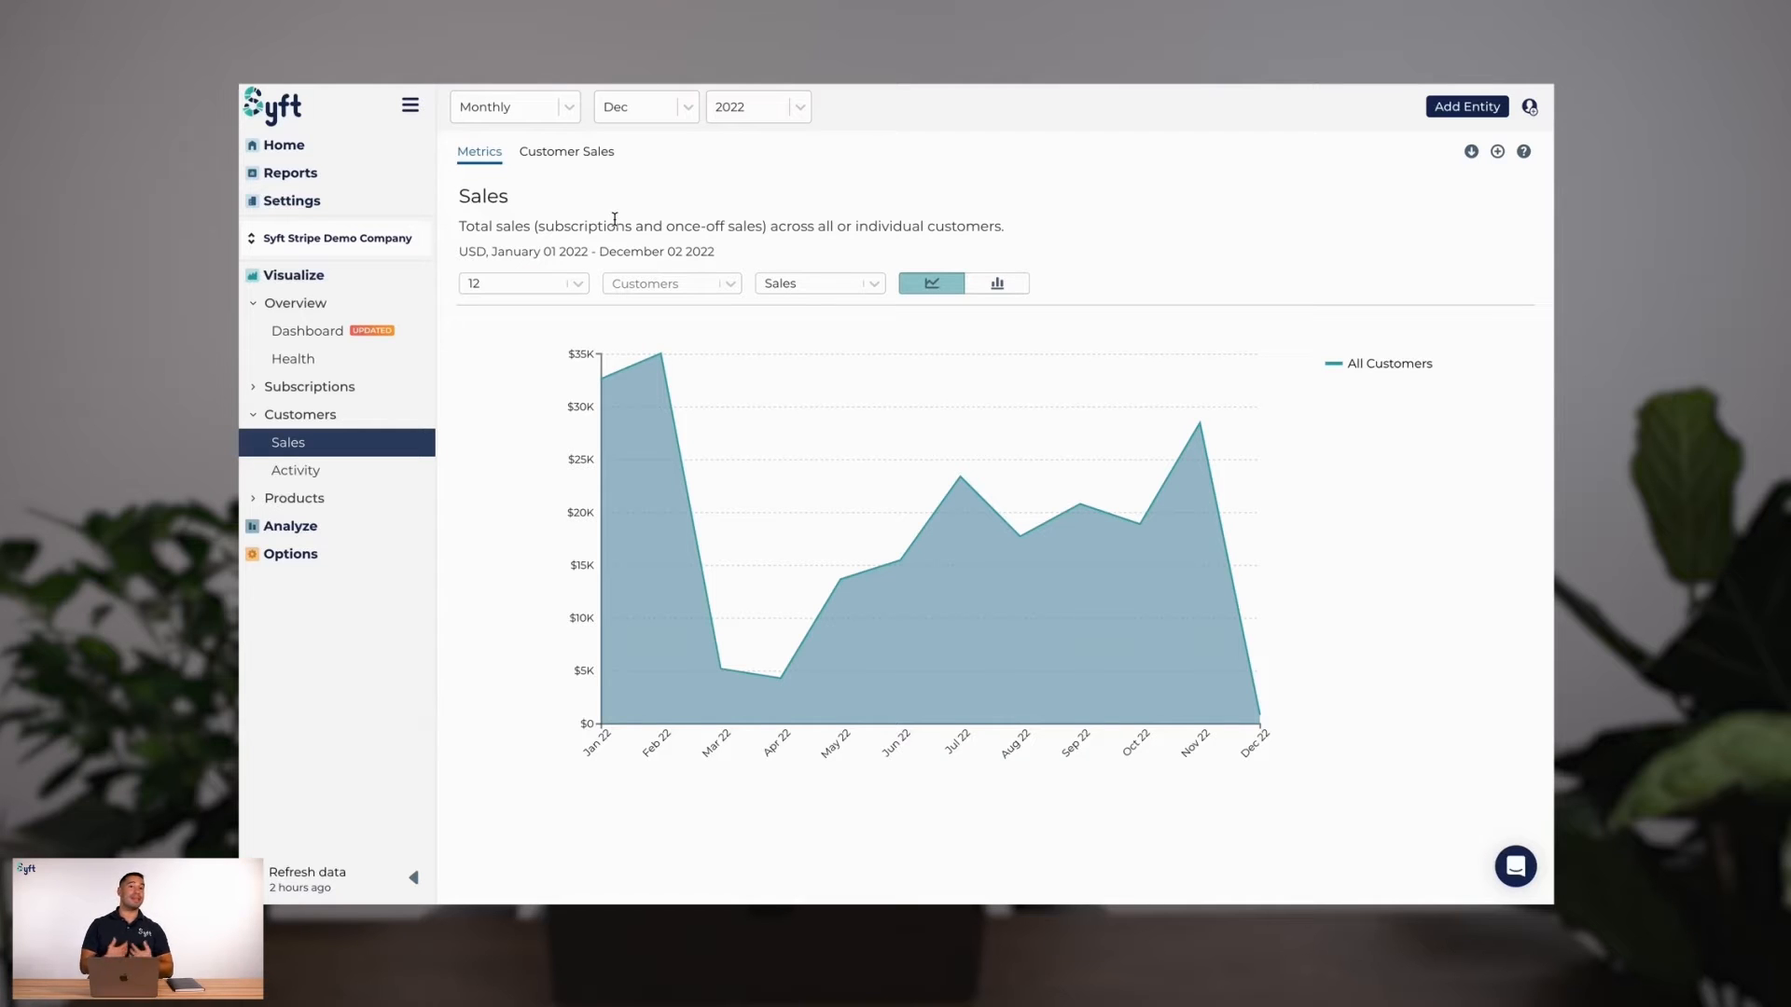
{"action": "mouse_move", "coordinate": [570, 157]}
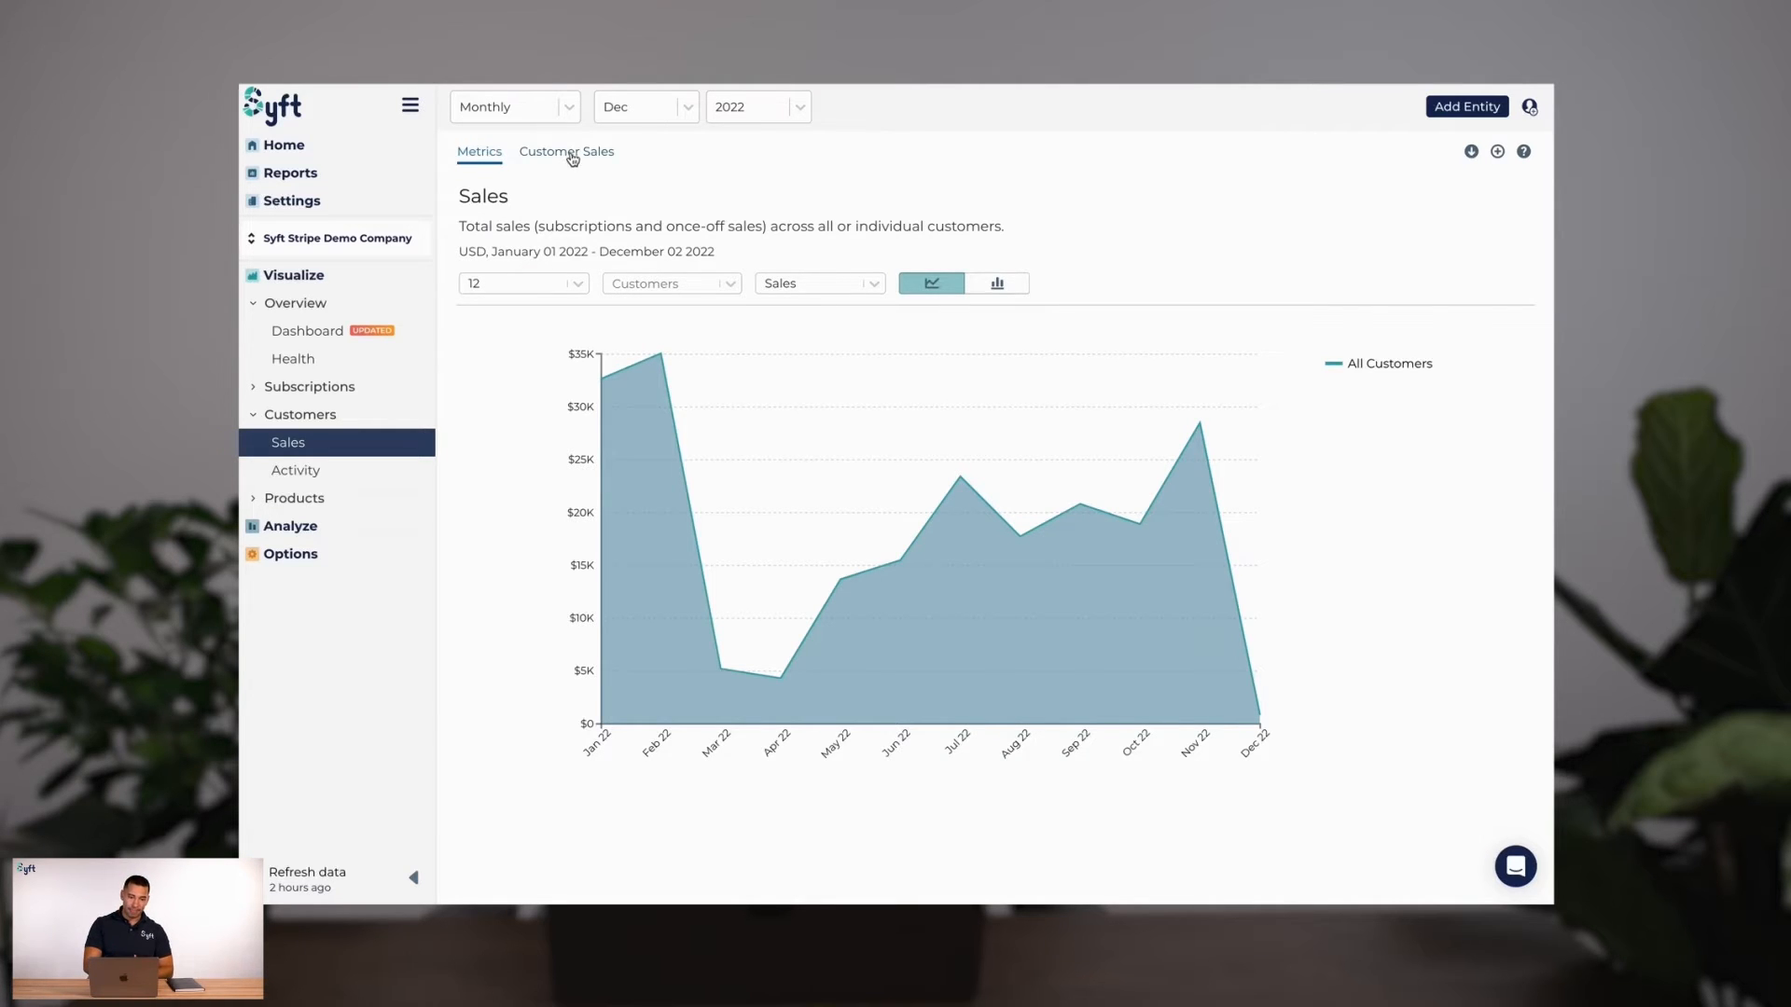
View top customers by sales for November 2022, then switch to the customer activity graphs.
{"action": "left_click", "coordinate": [565, 153]}
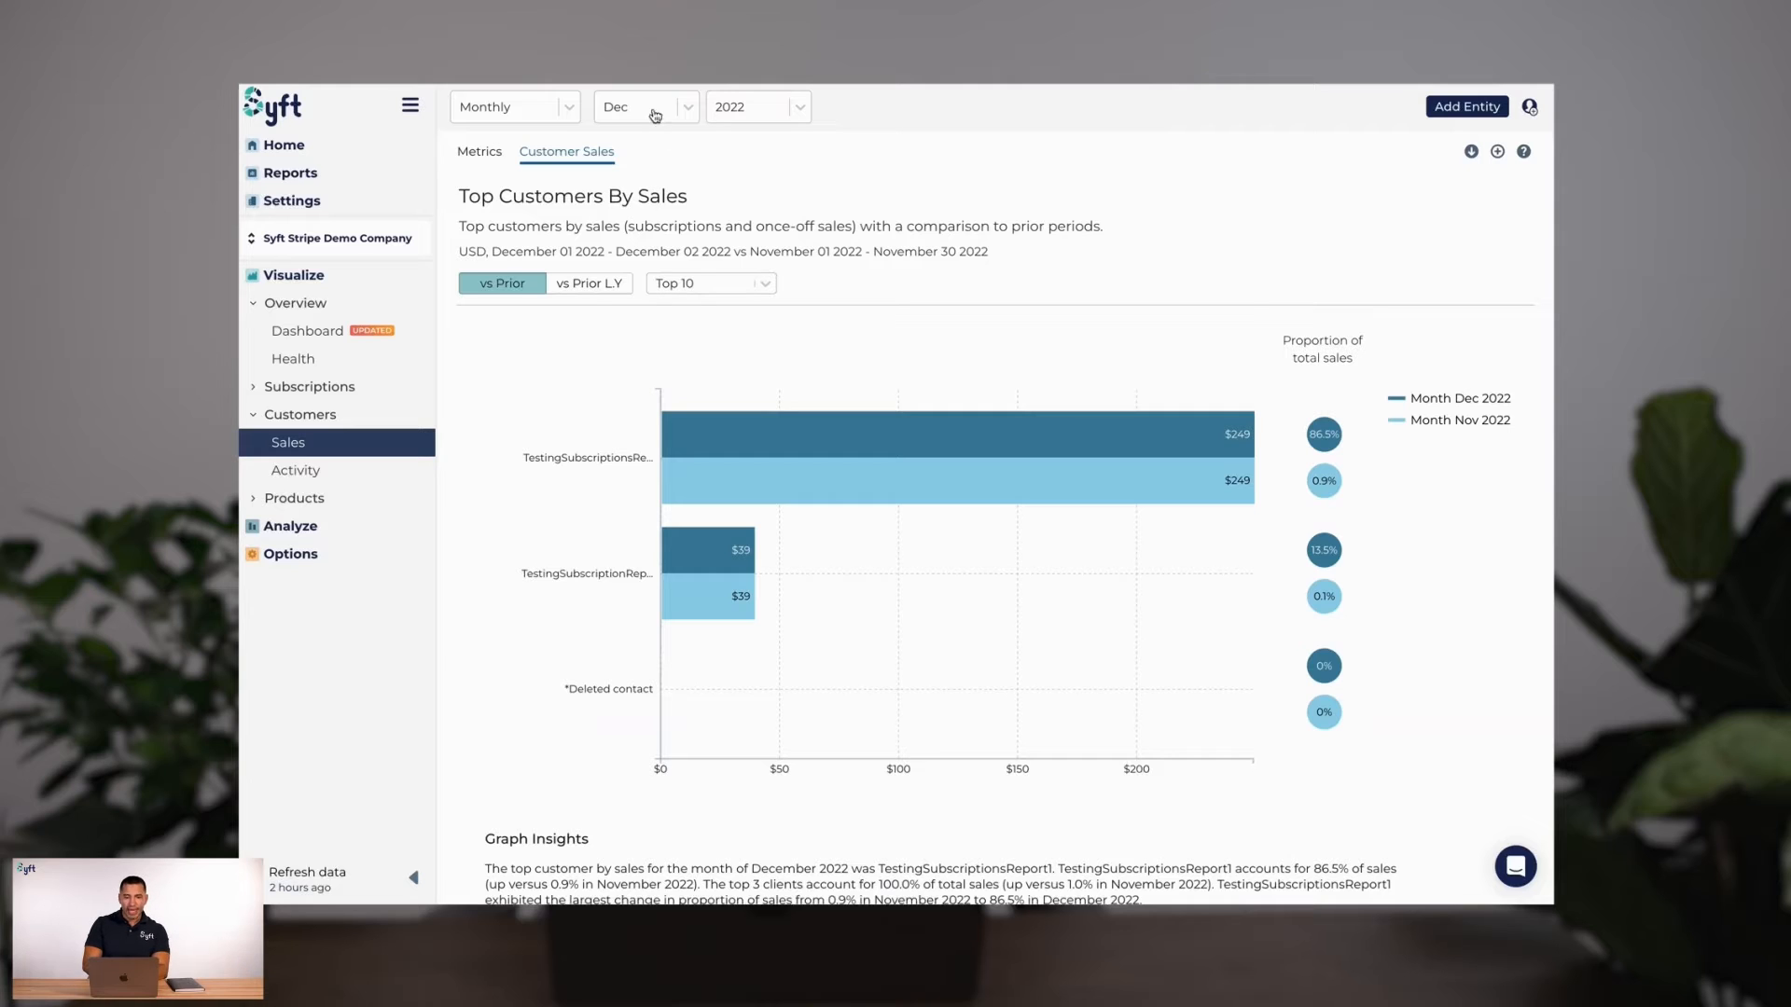
{"action": "left_click", "coordinate": [645, 107]}
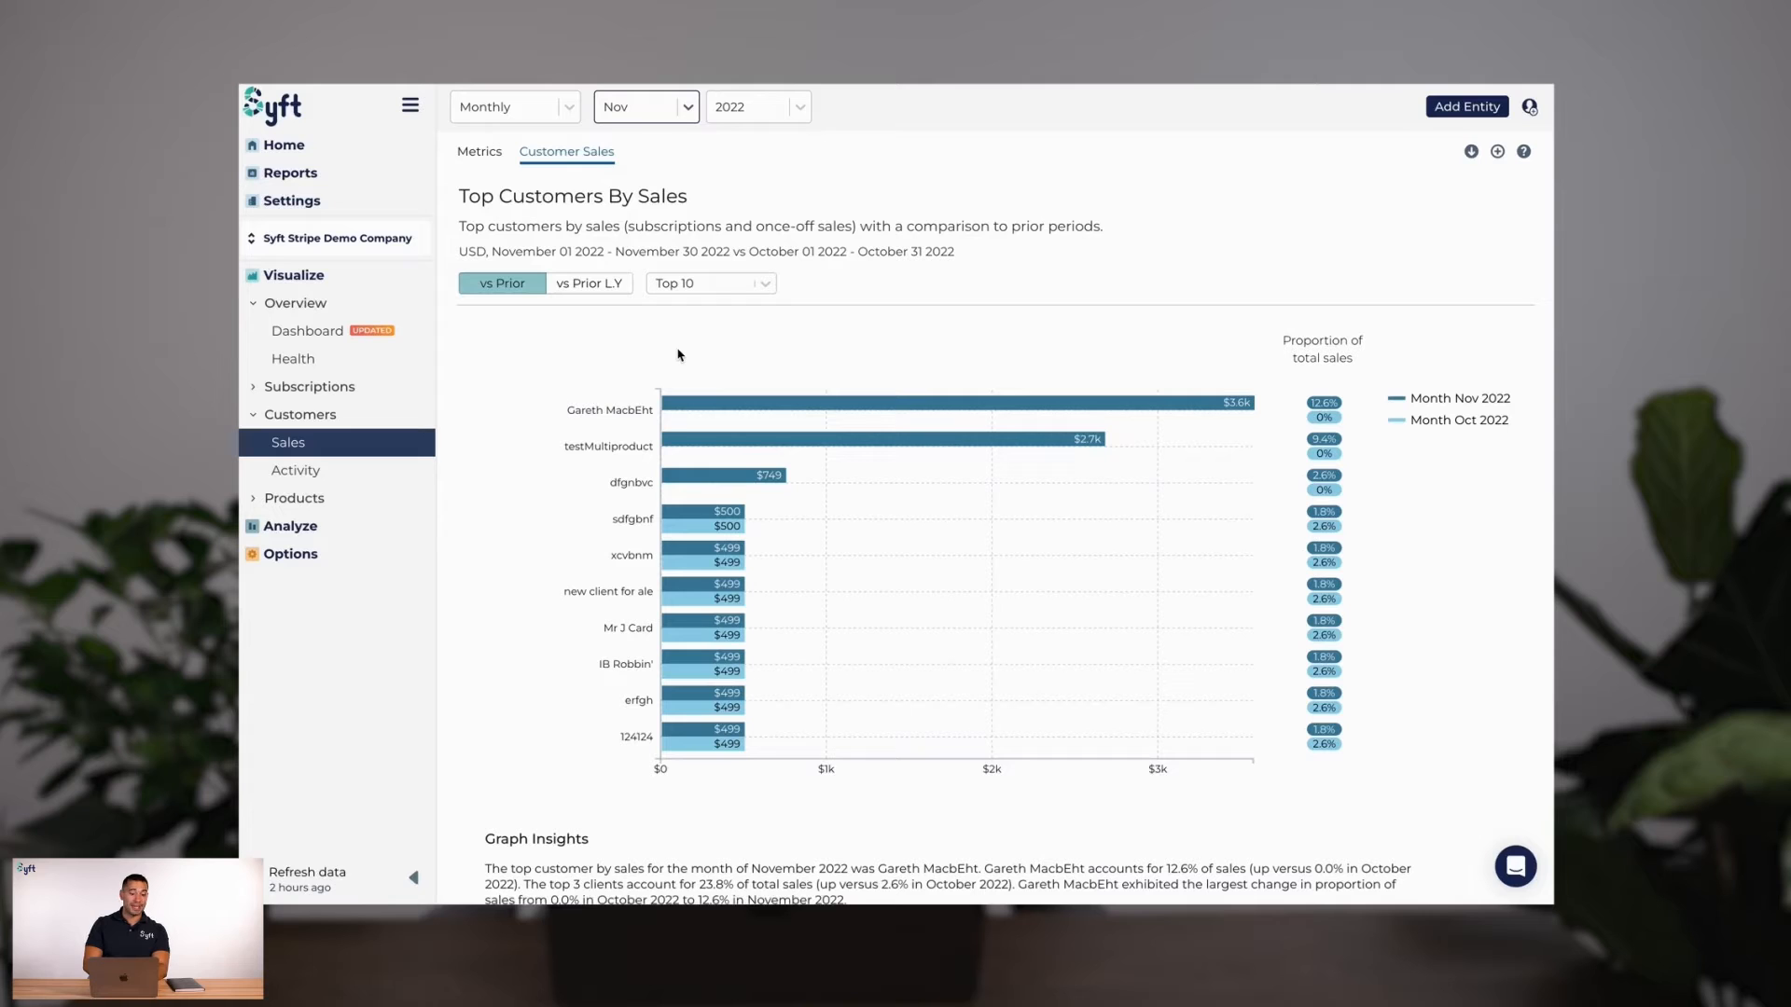
{"action": "left_click", "coordinate": [295, 470]}
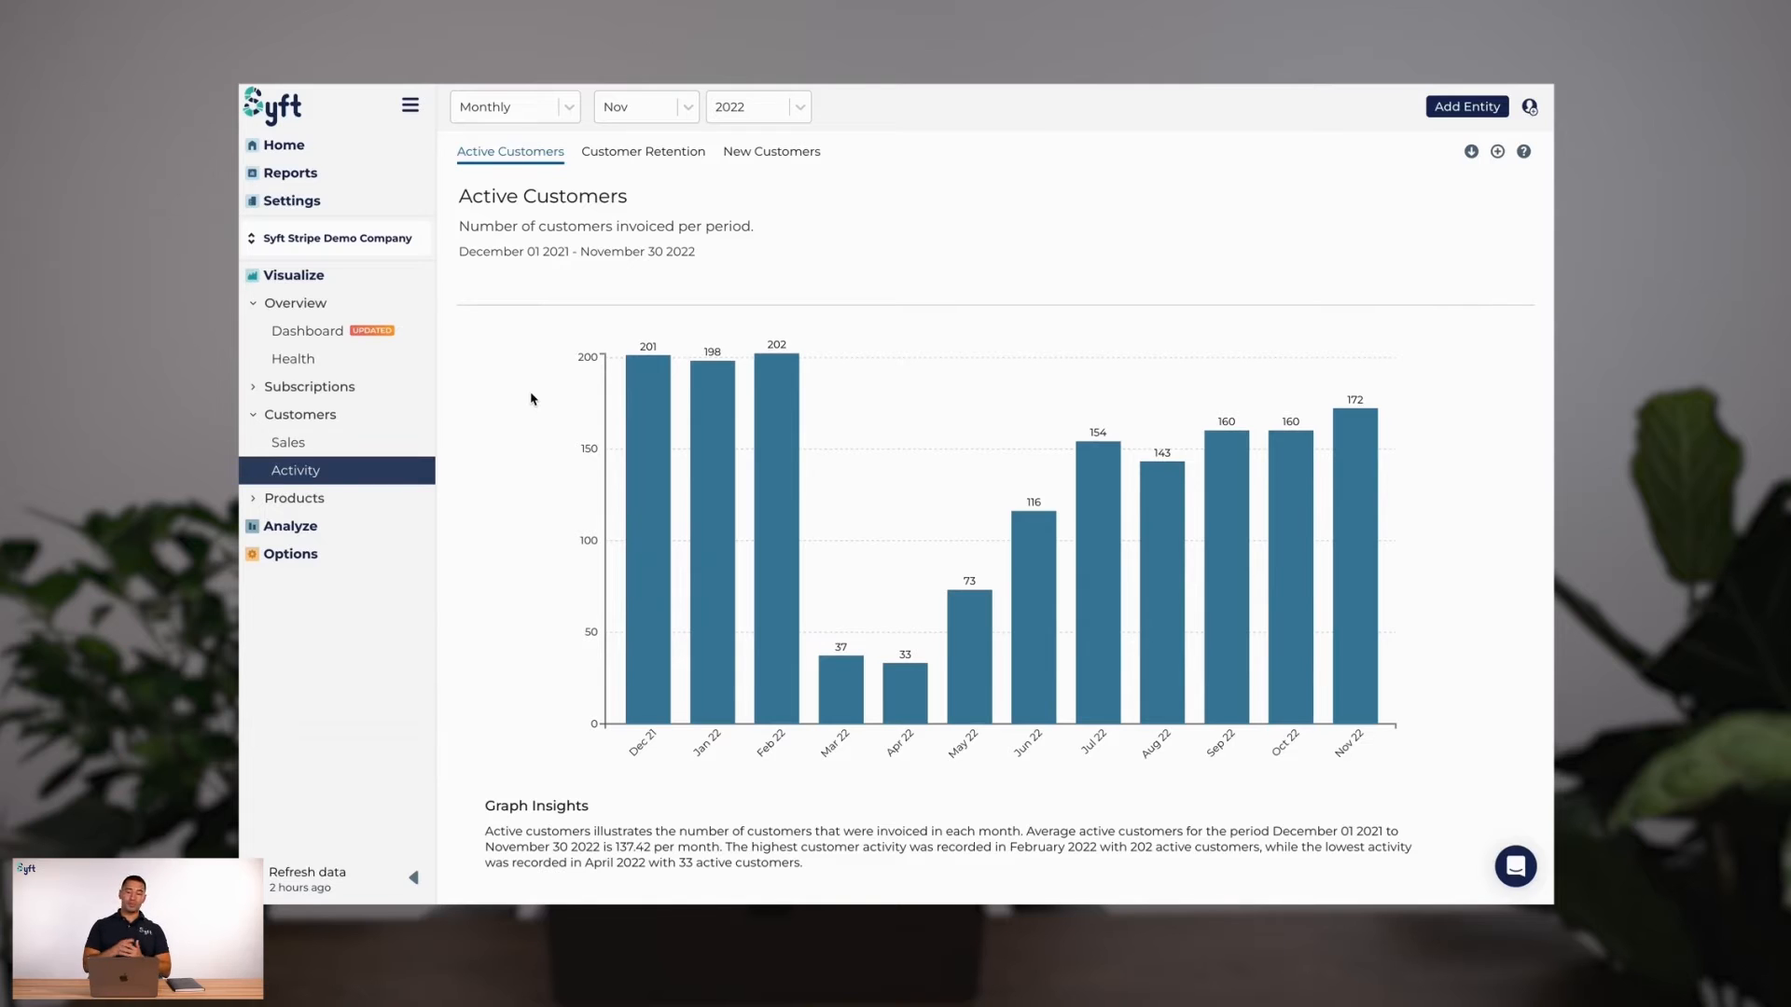
{"action": "mouse_move", "coordinate": [656, 205]}
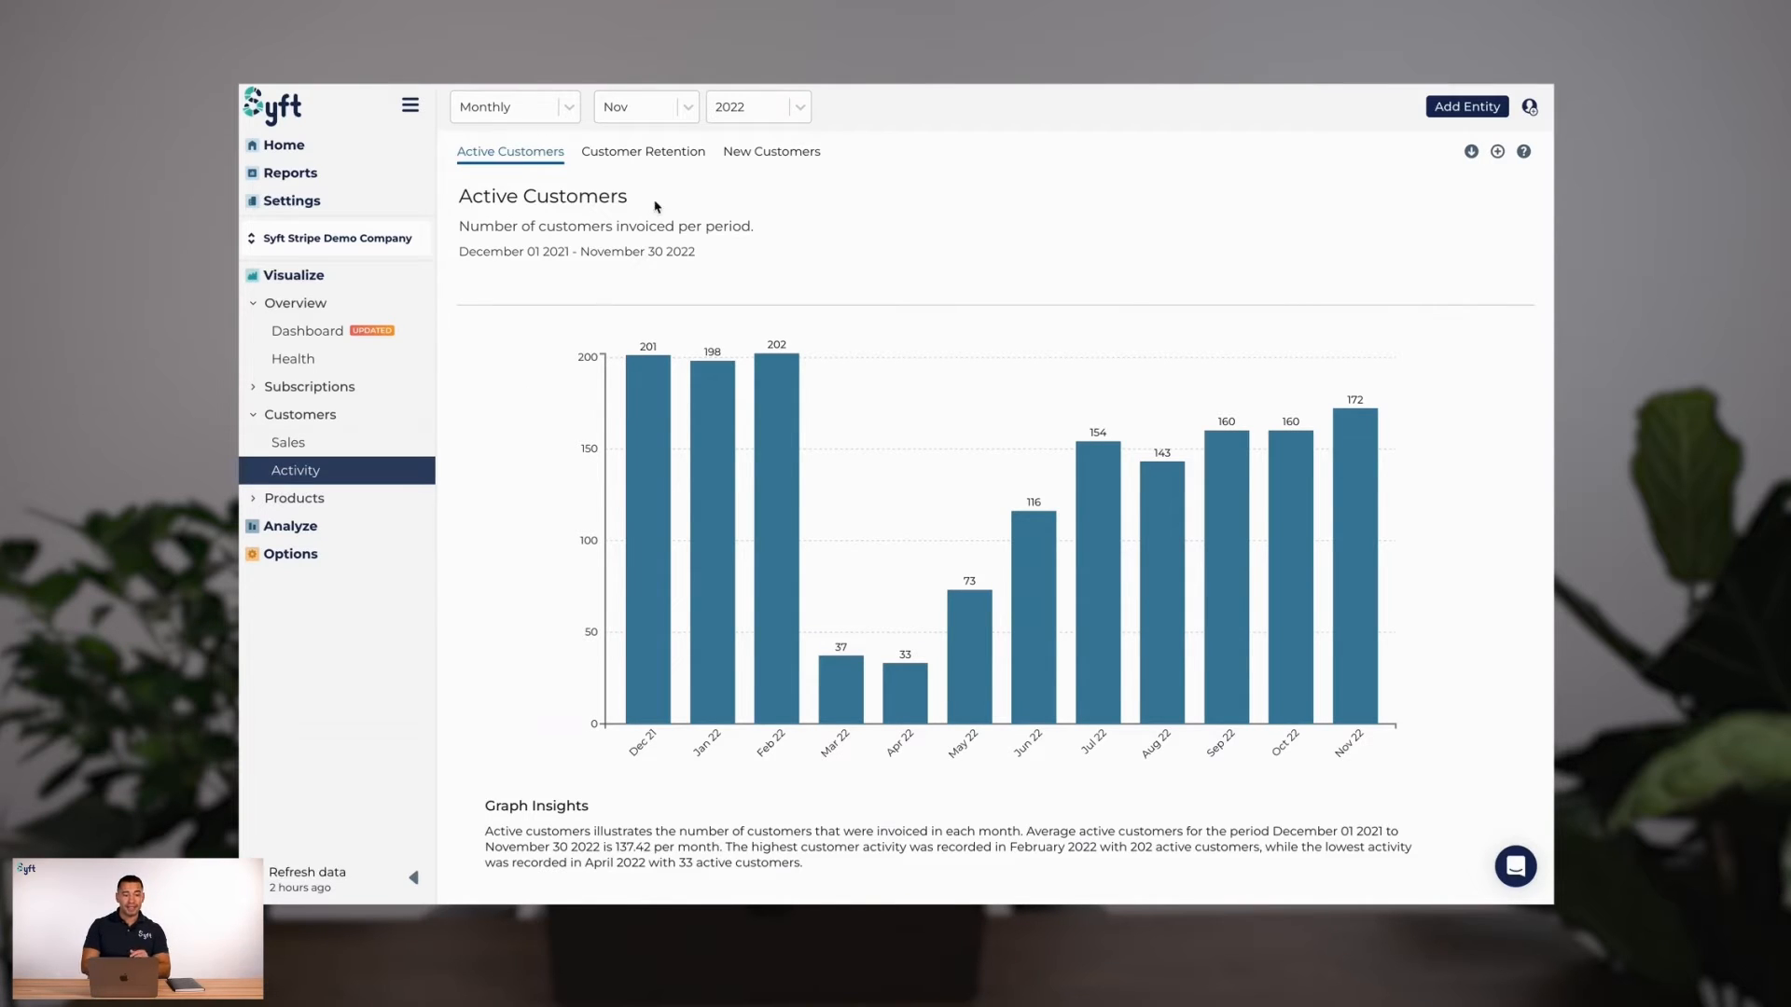
View the new customers per month graph, then move to the product sales chart.
{"action": "left_click", "coordinate": [641, 151]}
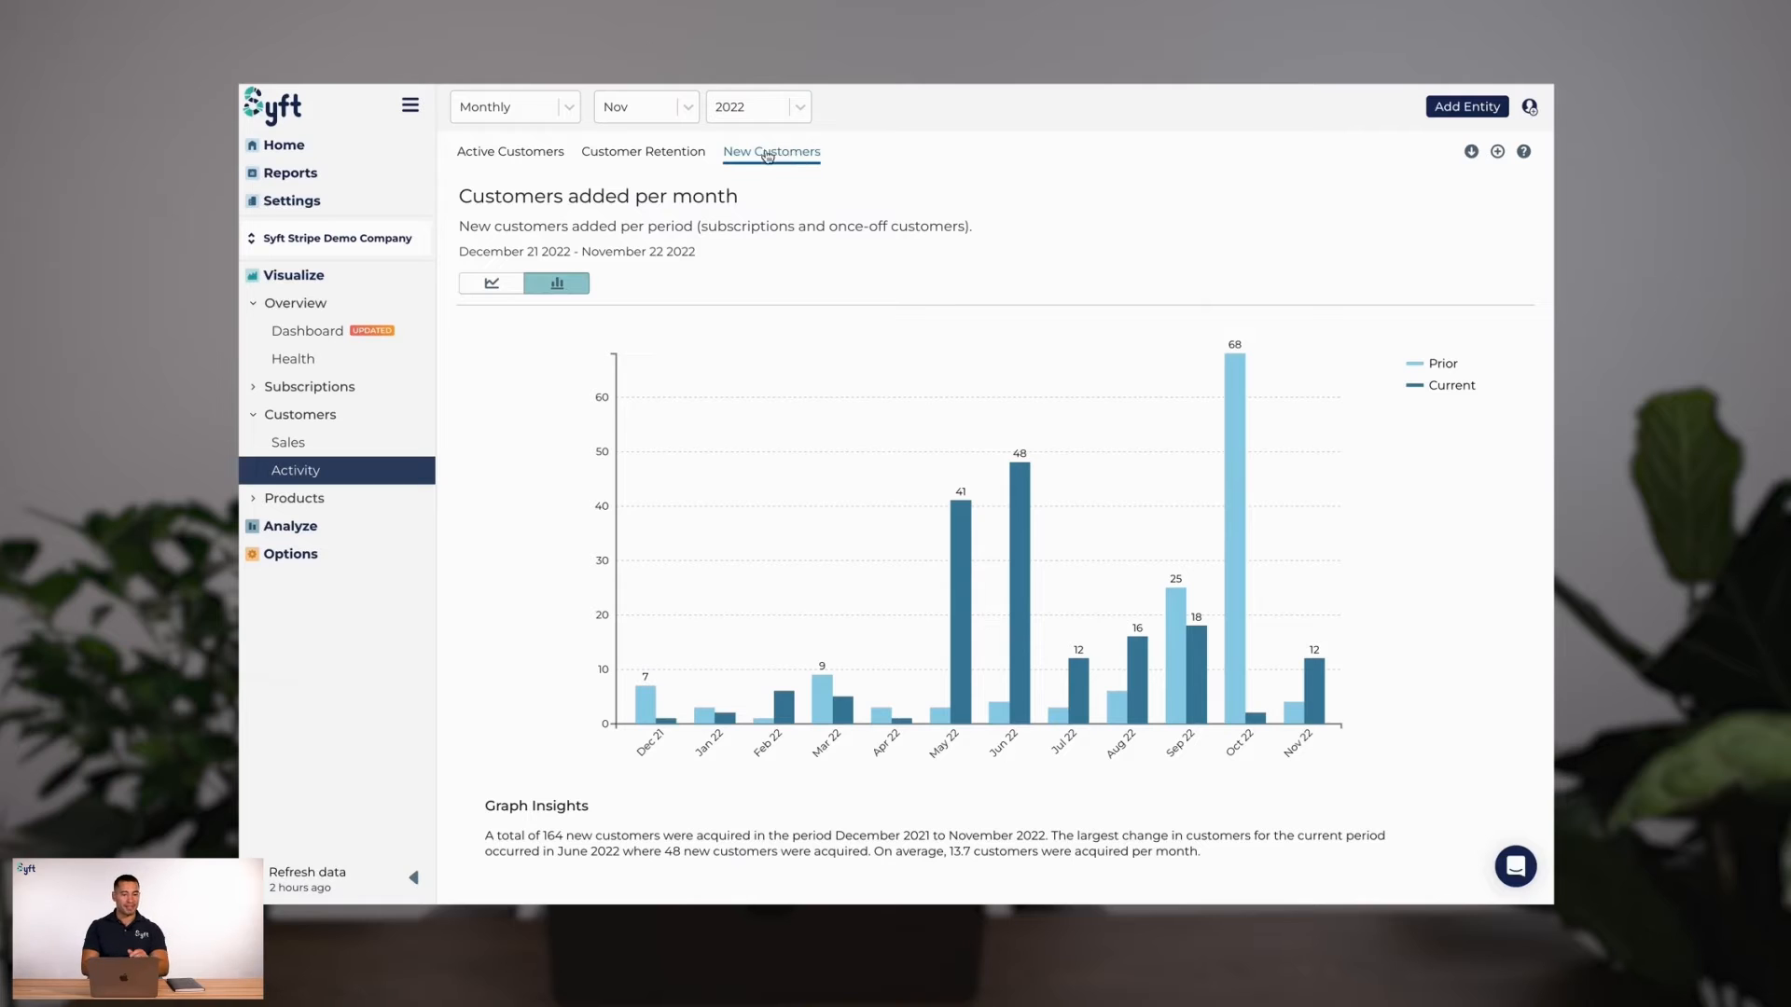
{"action": "left_click", "coordinate": [295, 498]}
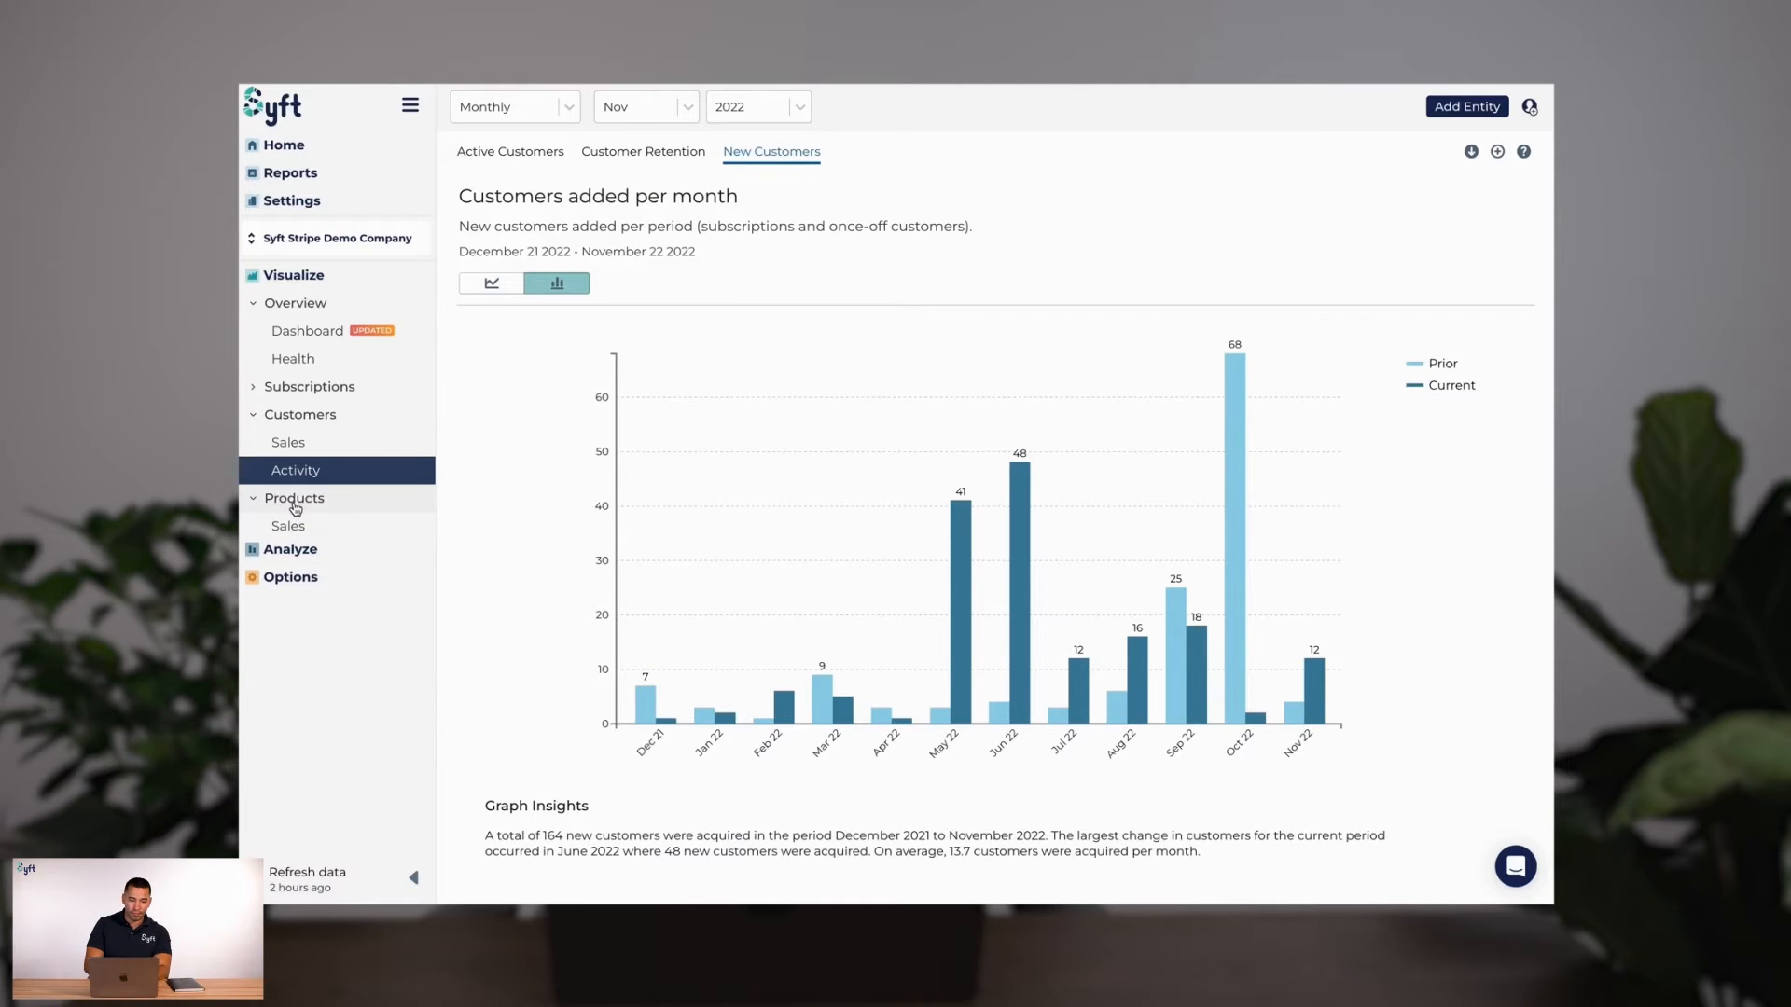
{"action": "left_click", "coordinate": [287, 526]}
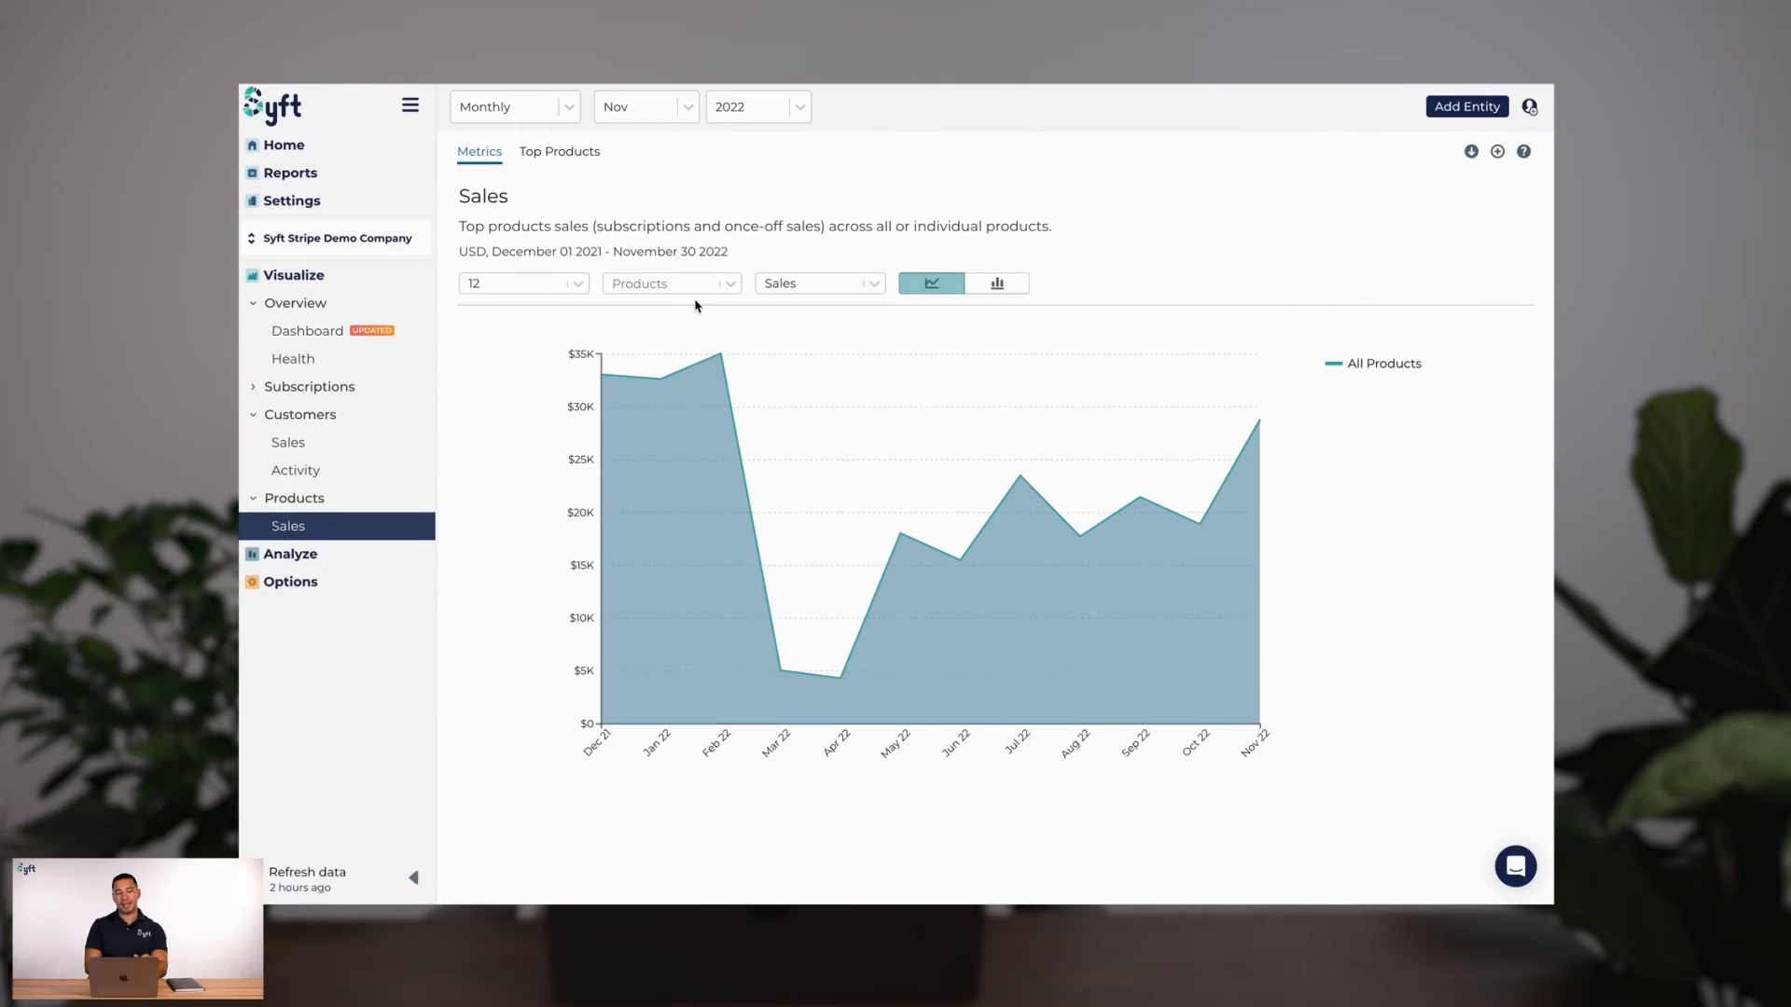
{"action": "left_click", "coordinate": [672, 283]}
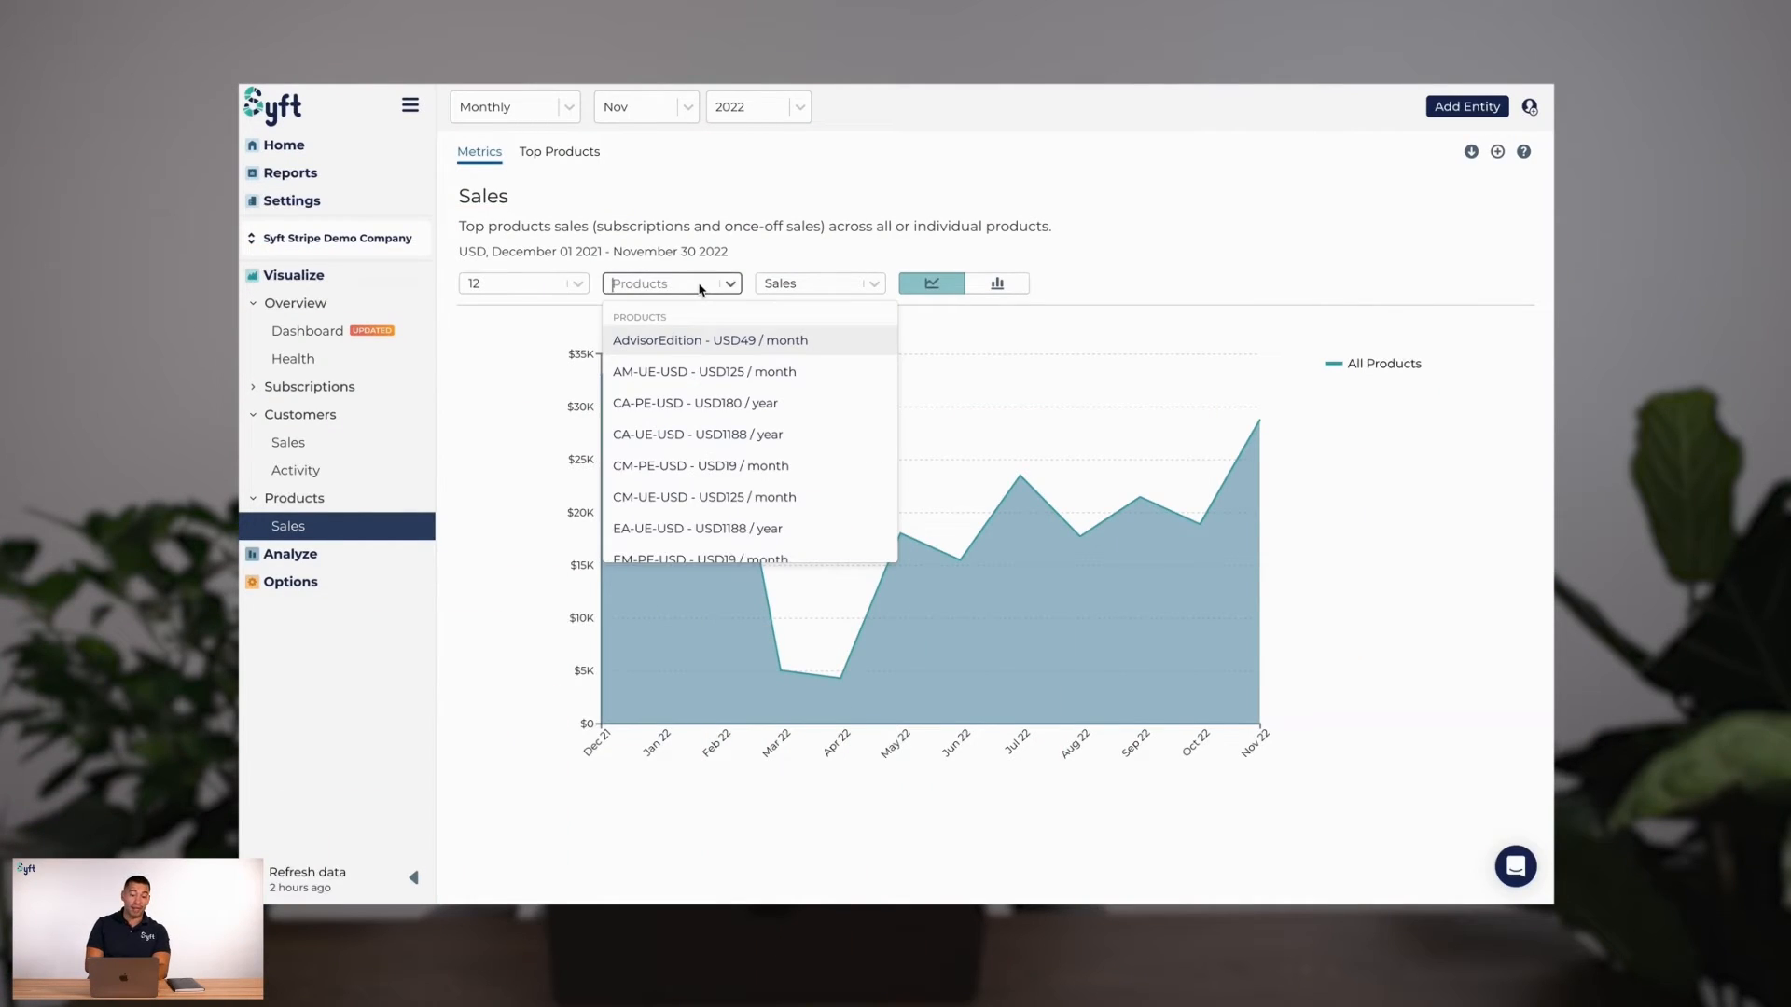
{"action": "left_click", "coordinate": [819, 283]}
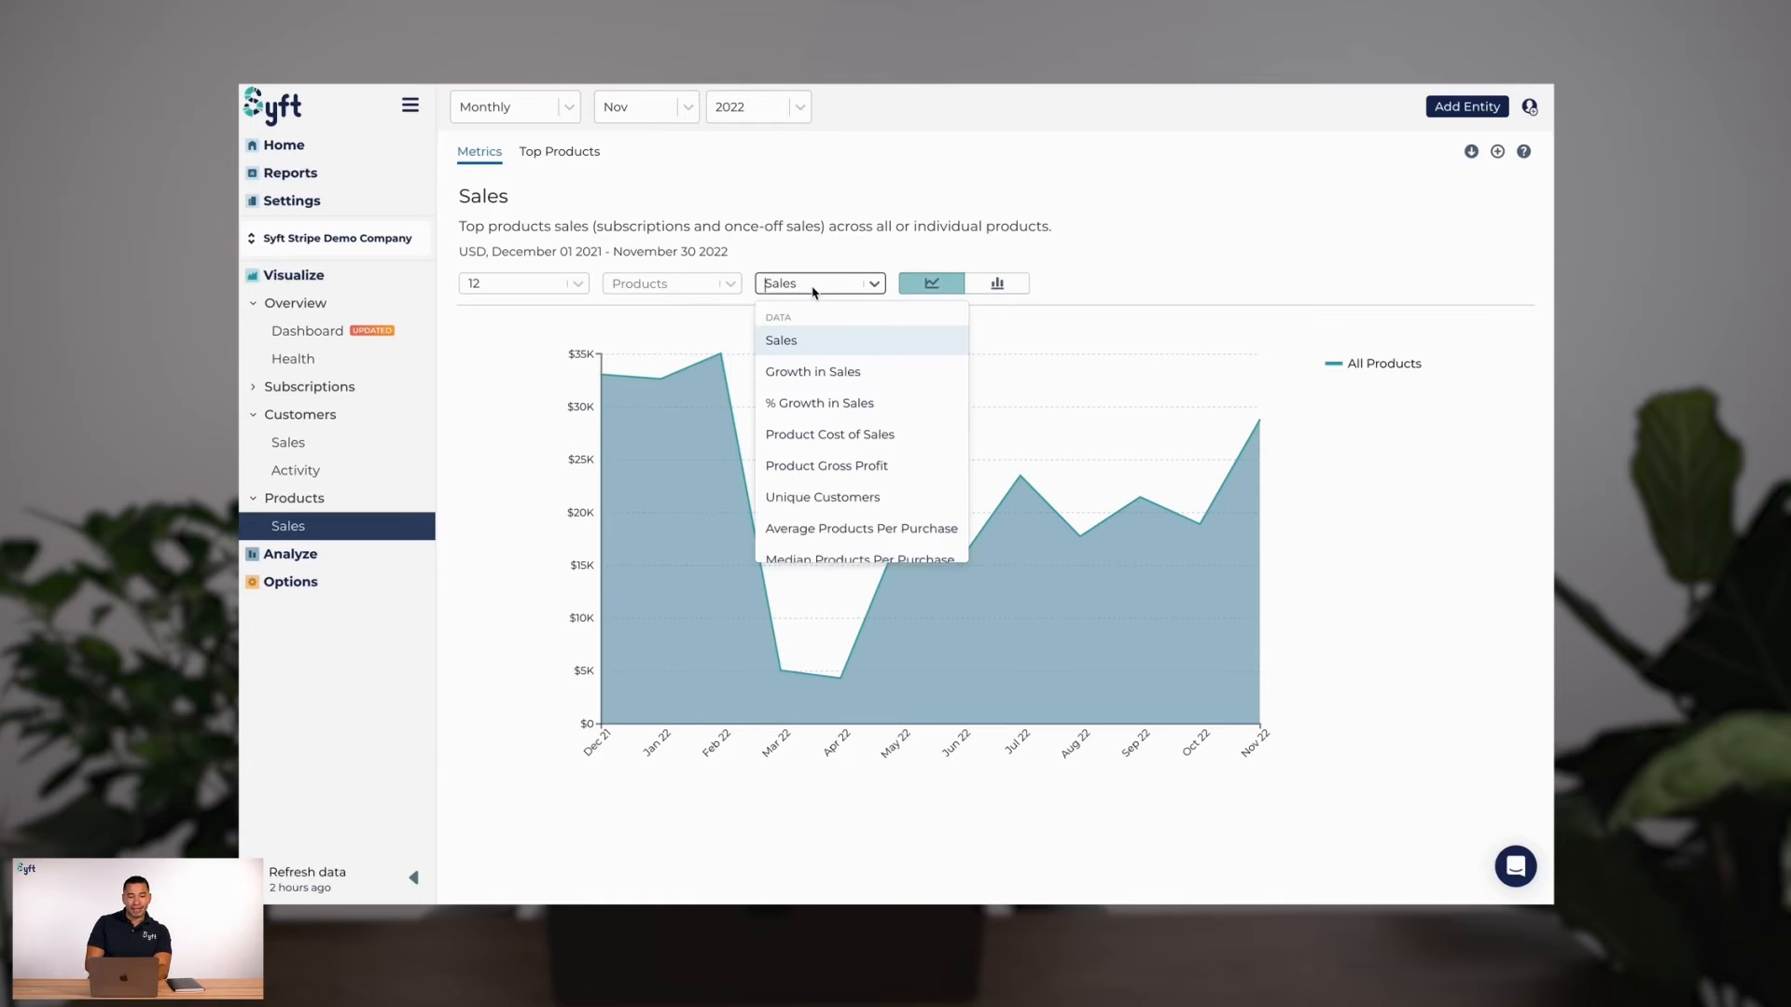
{"action": "scroll", "scroll_direction": "down", "scroll_amount": 3}
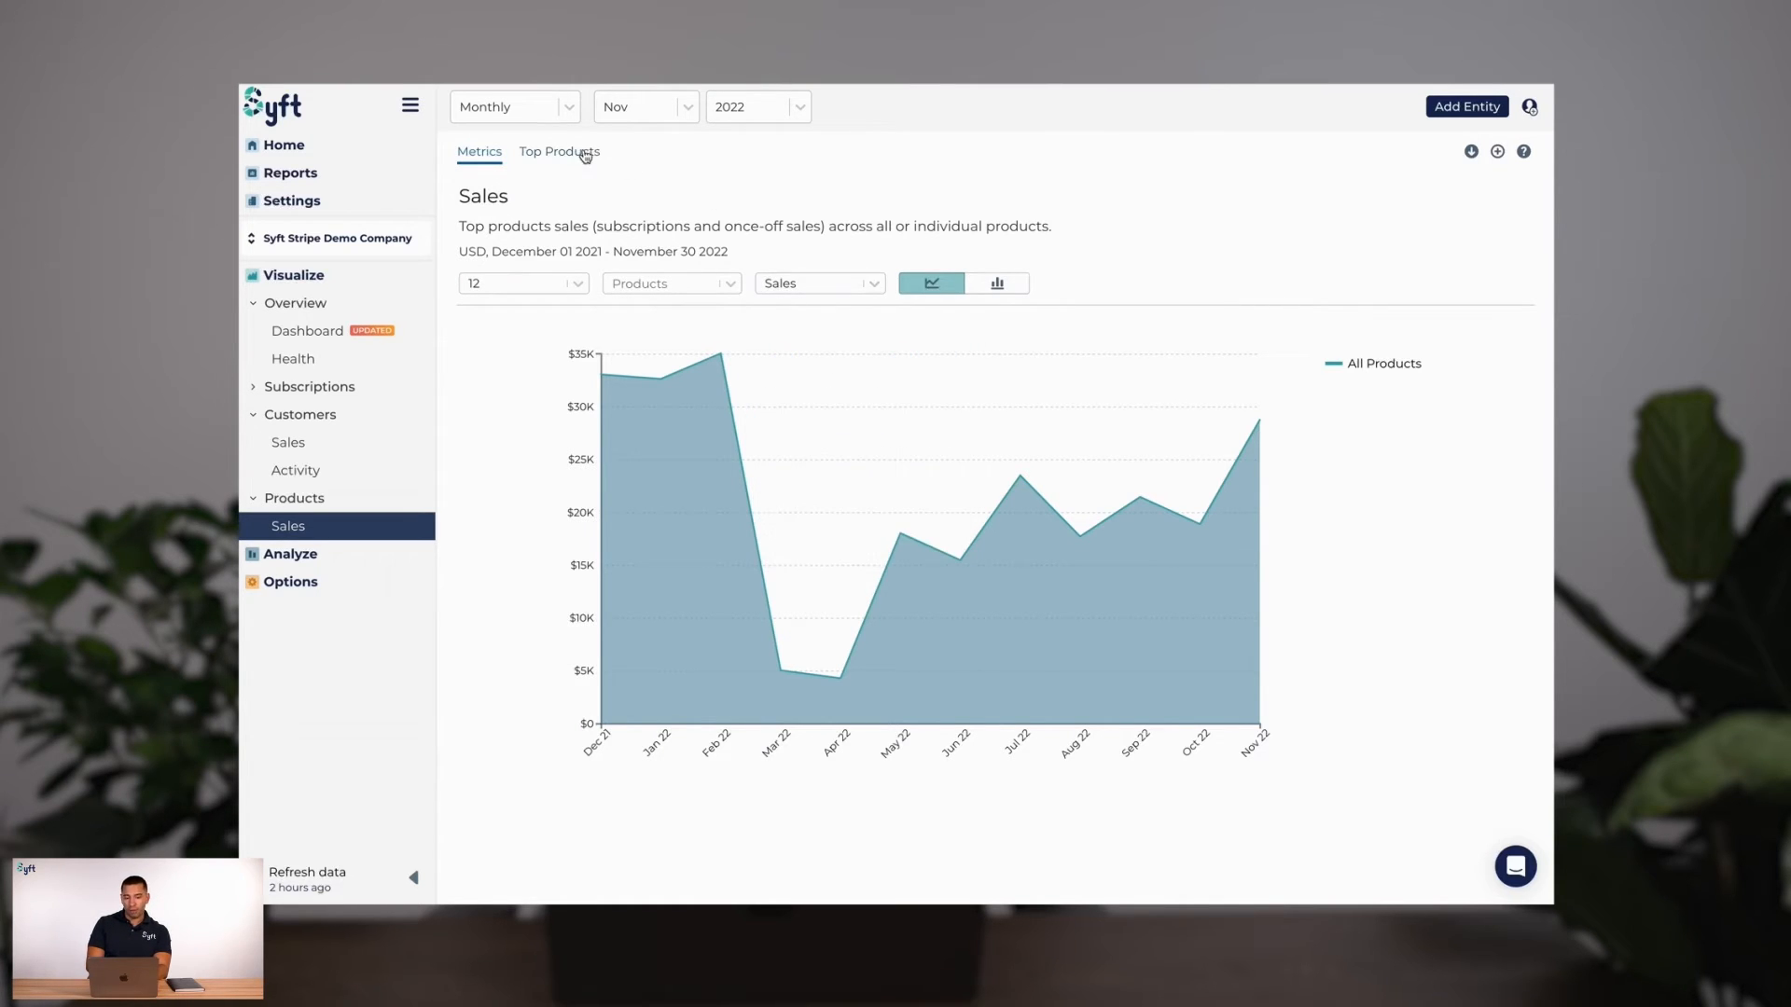
{"action": "left_click", "coordinate": [560, 153]}
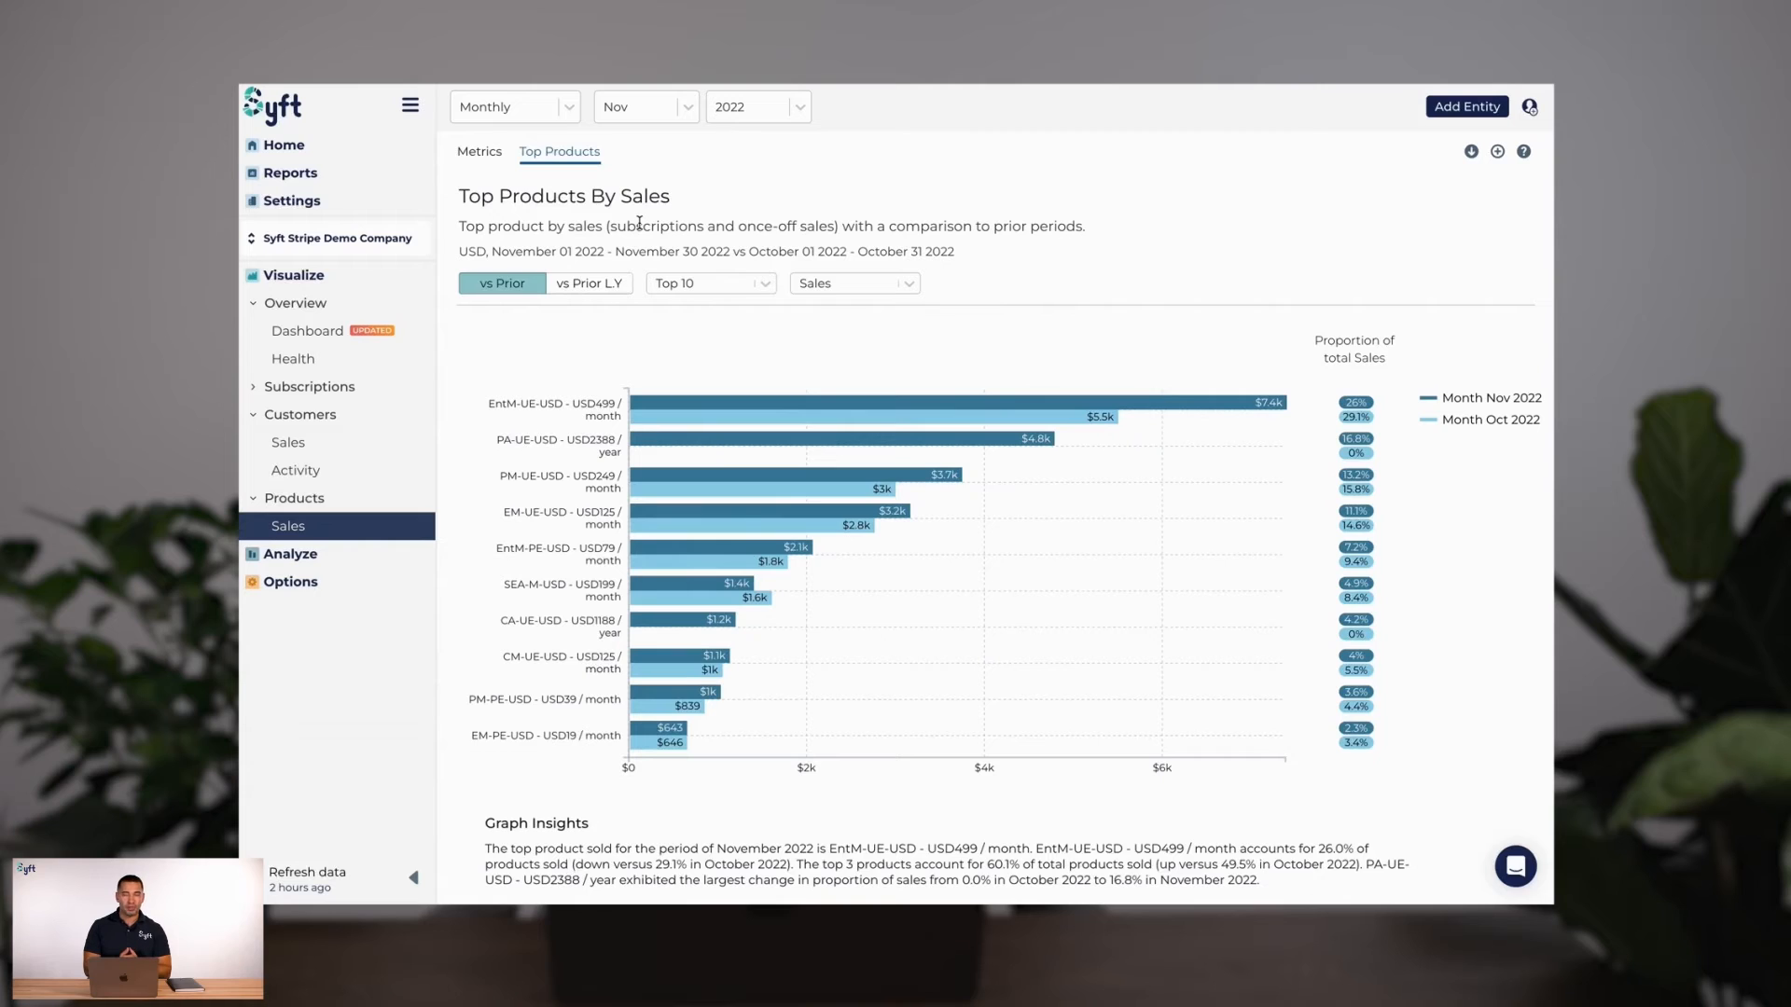
{"action": "mouse_move", "coordinate": [1389, 418]}
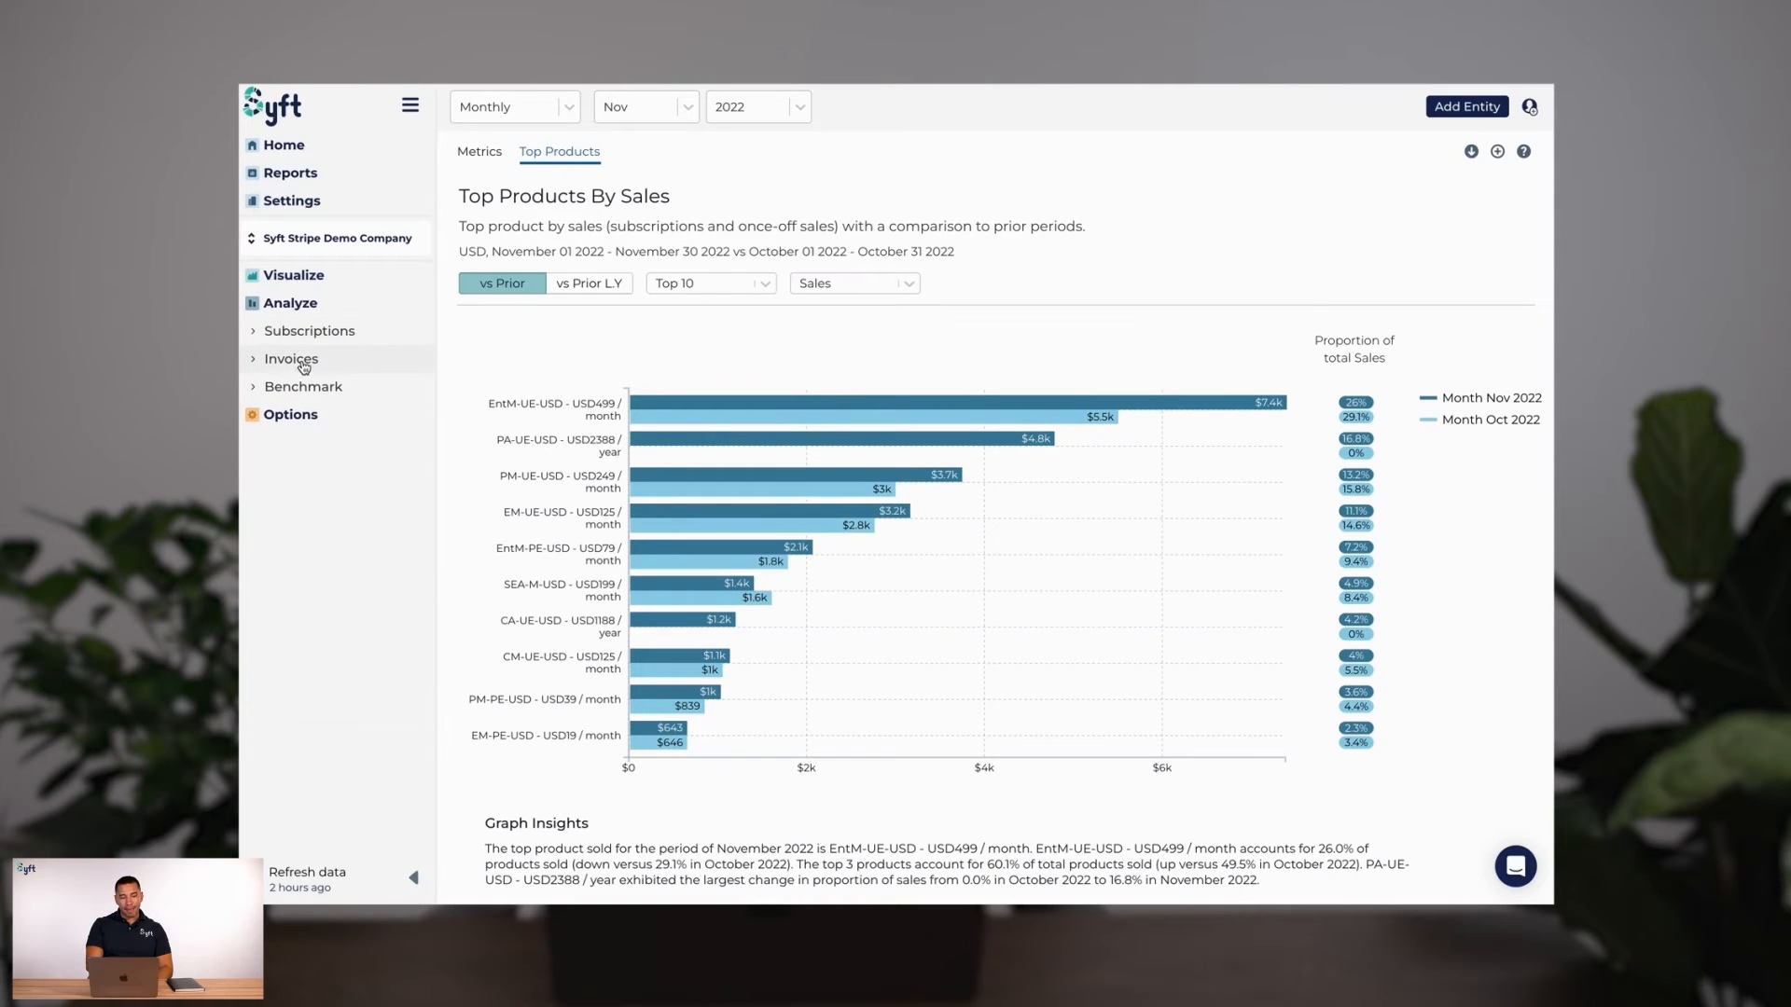
Expand the Analyze invoice views in the sidebar.
{"action": "left_click", "coordinate": [291, 360]}
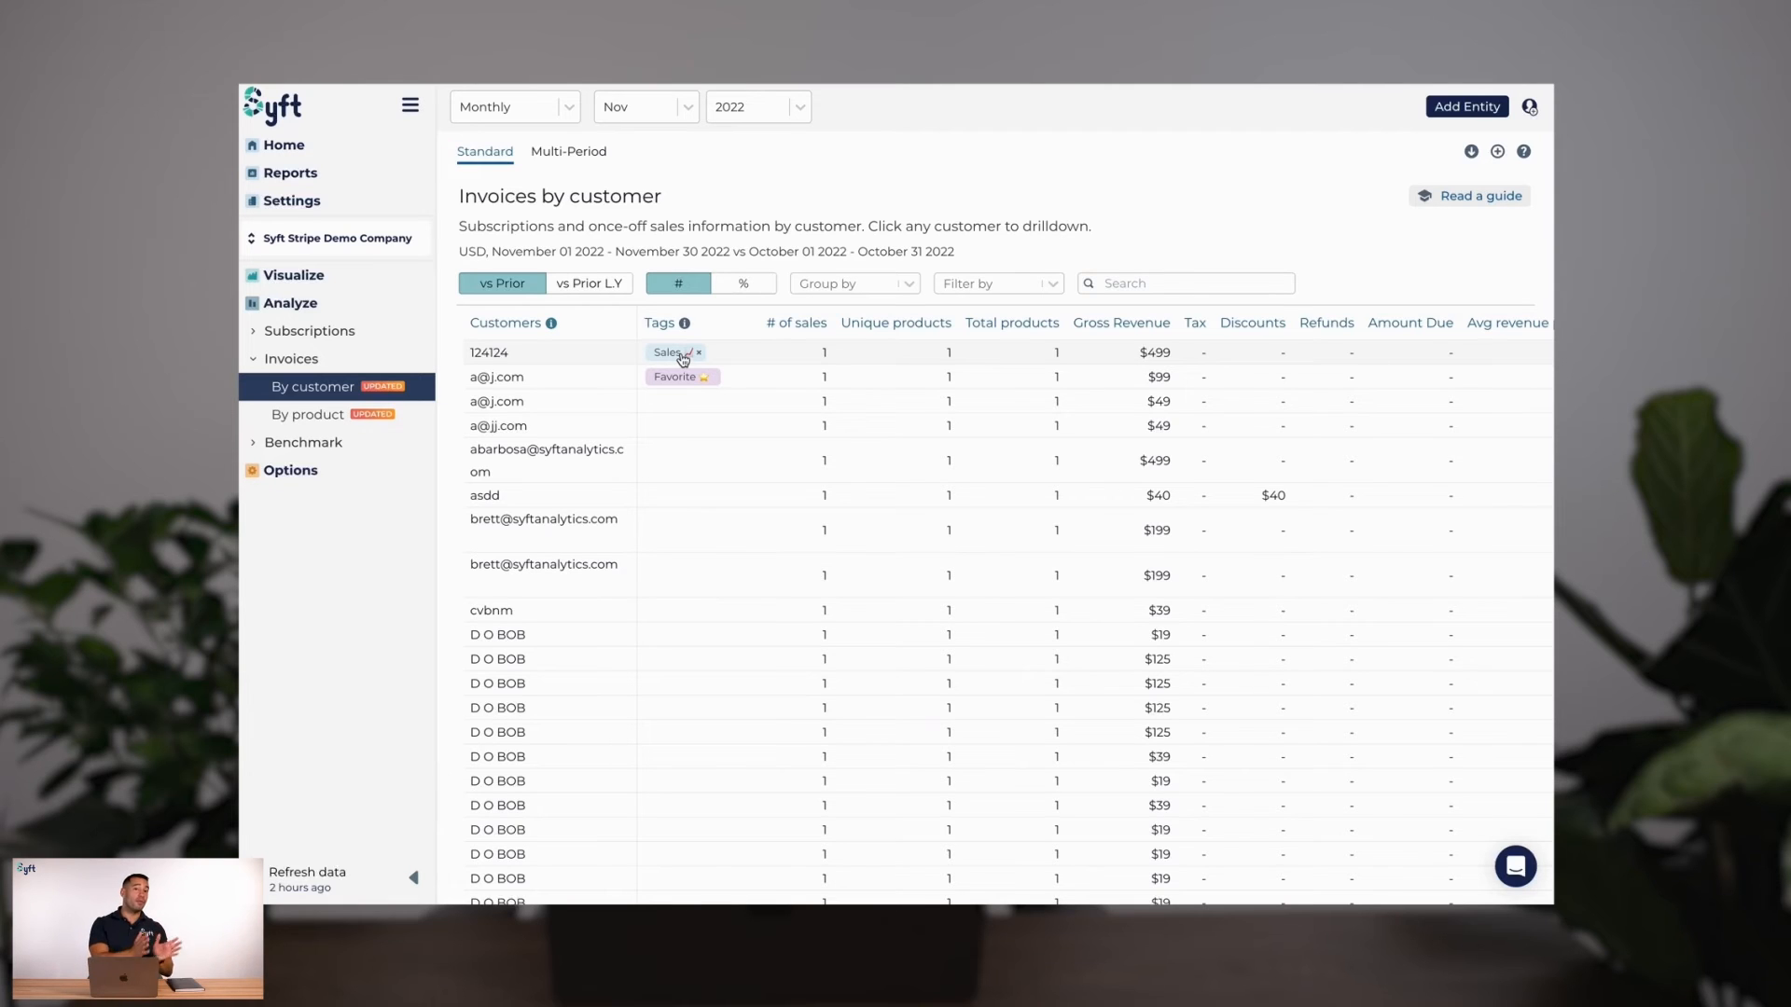
{"action": "mouse_move", "coordinate": [742, 337]}
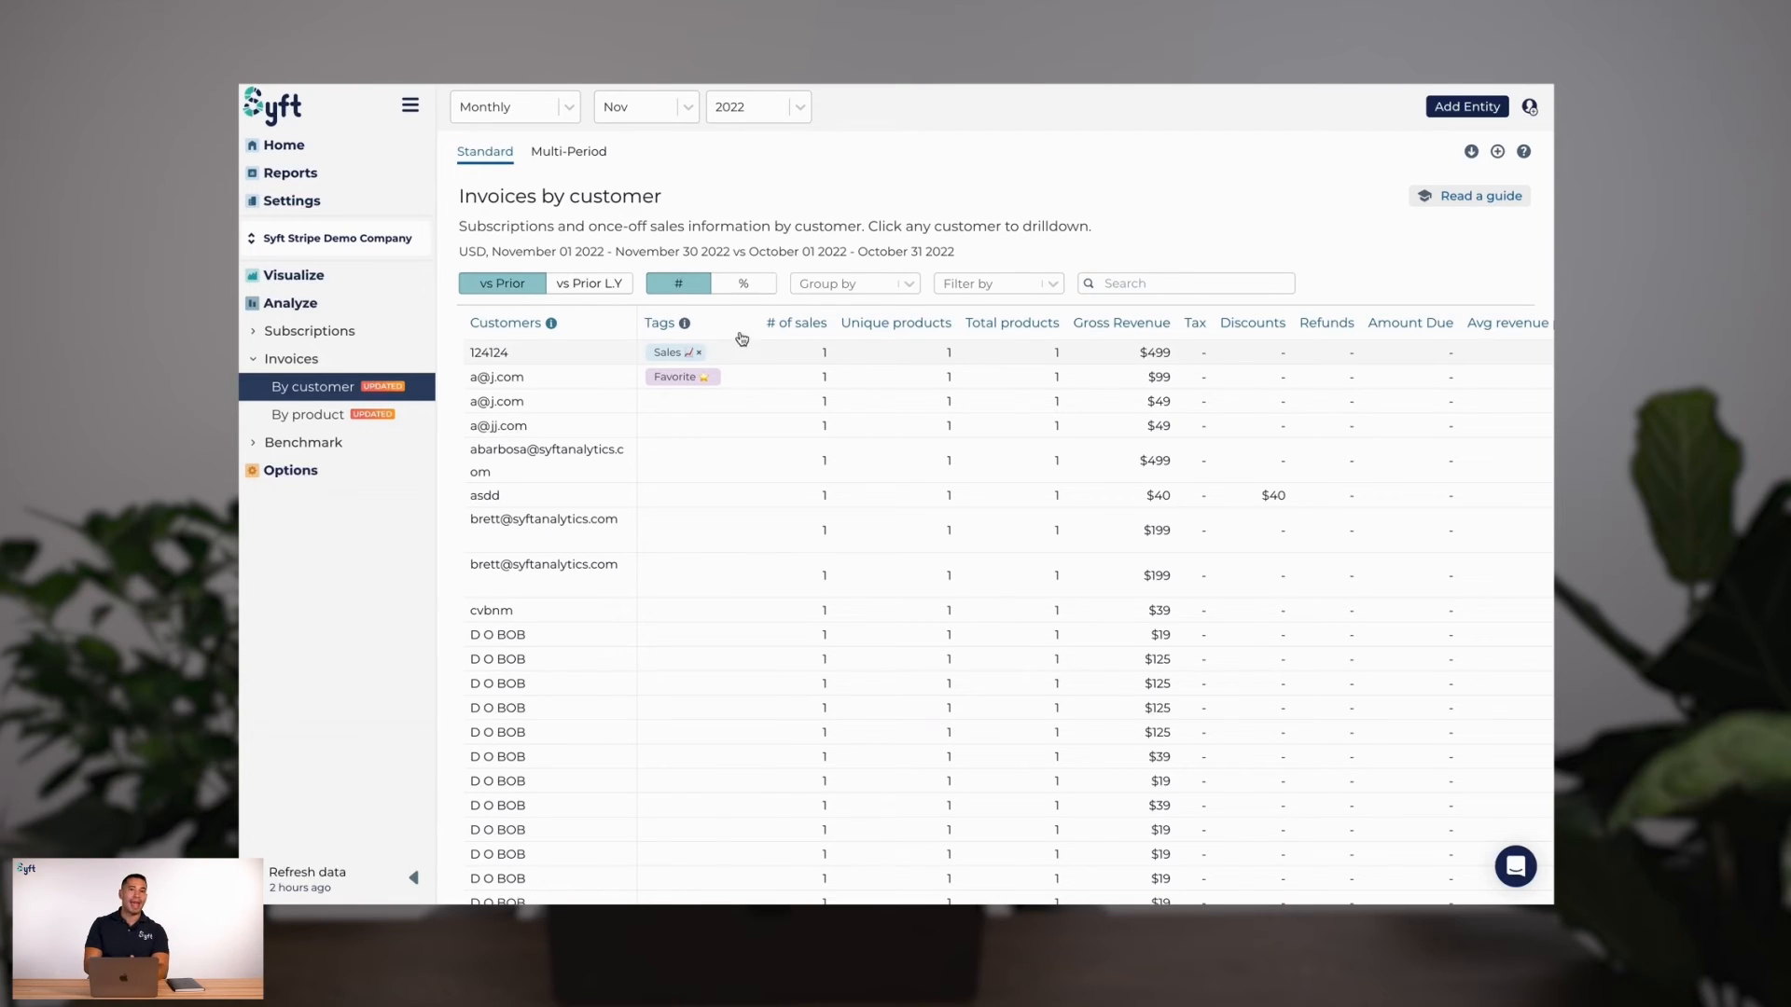
Show invoices by customer in the Multi-Period view from December 2021.
{"action": "left_click", "coordinate": [855, 284]}
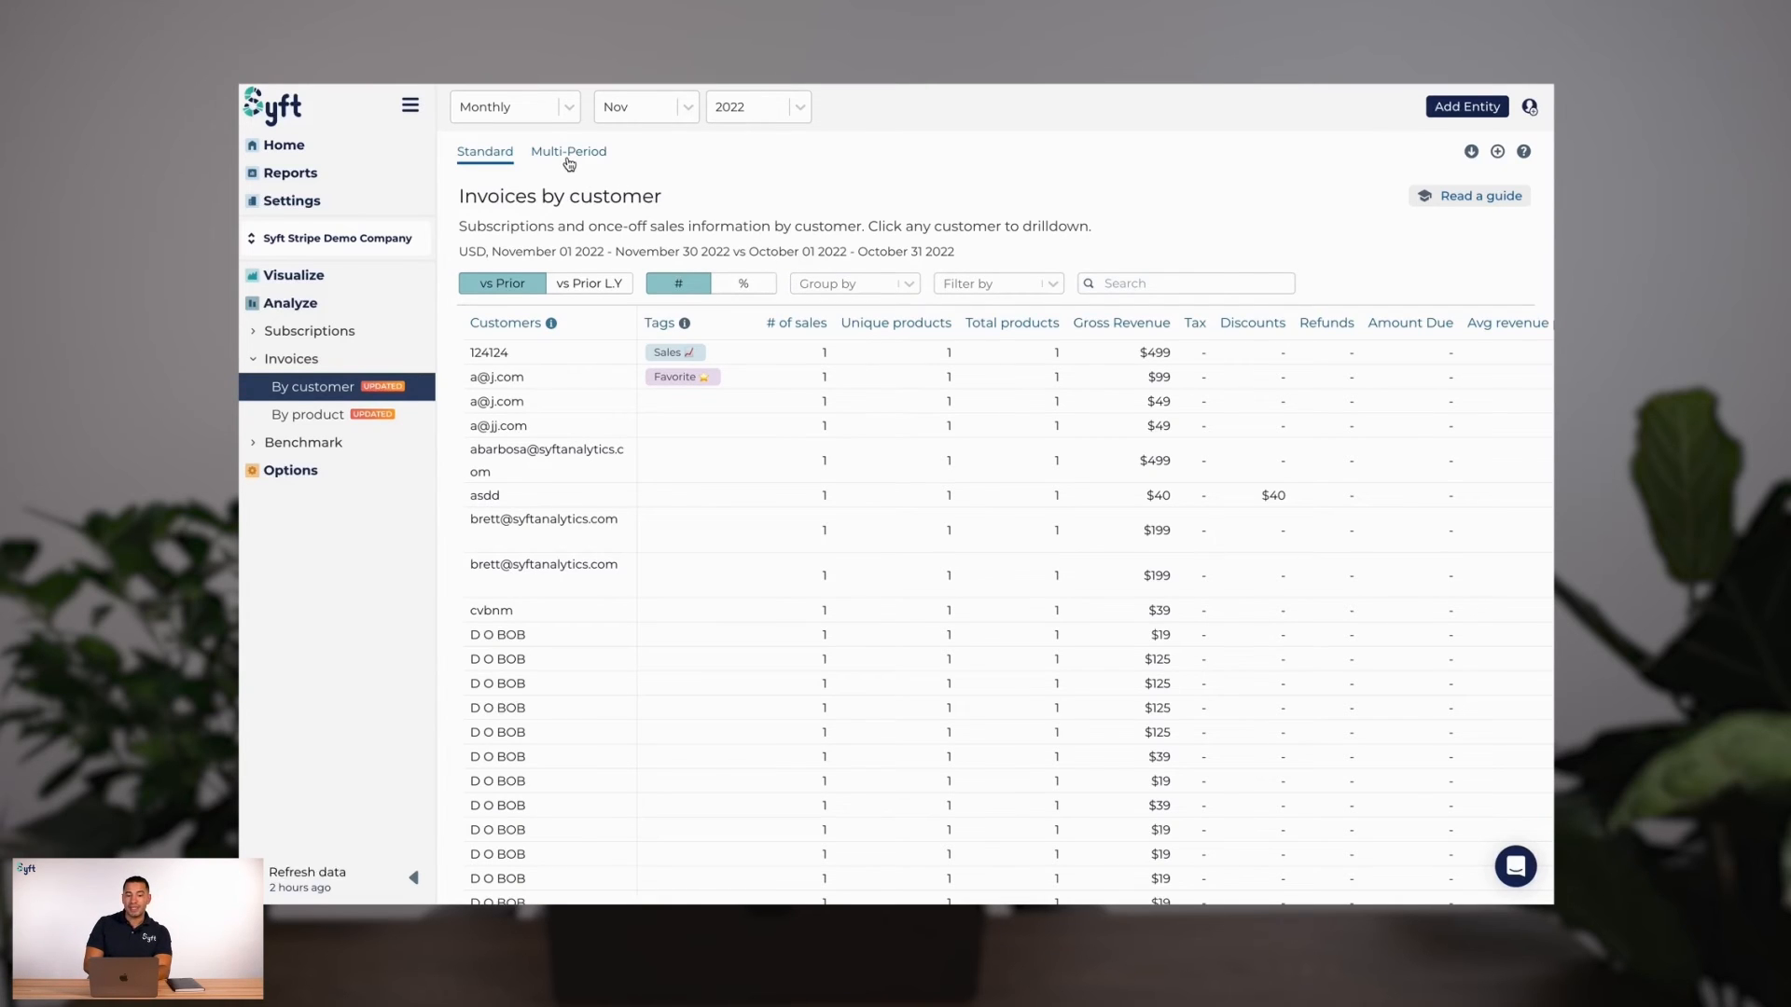
{"action": "left_click", "coordinate": [567, 153]}
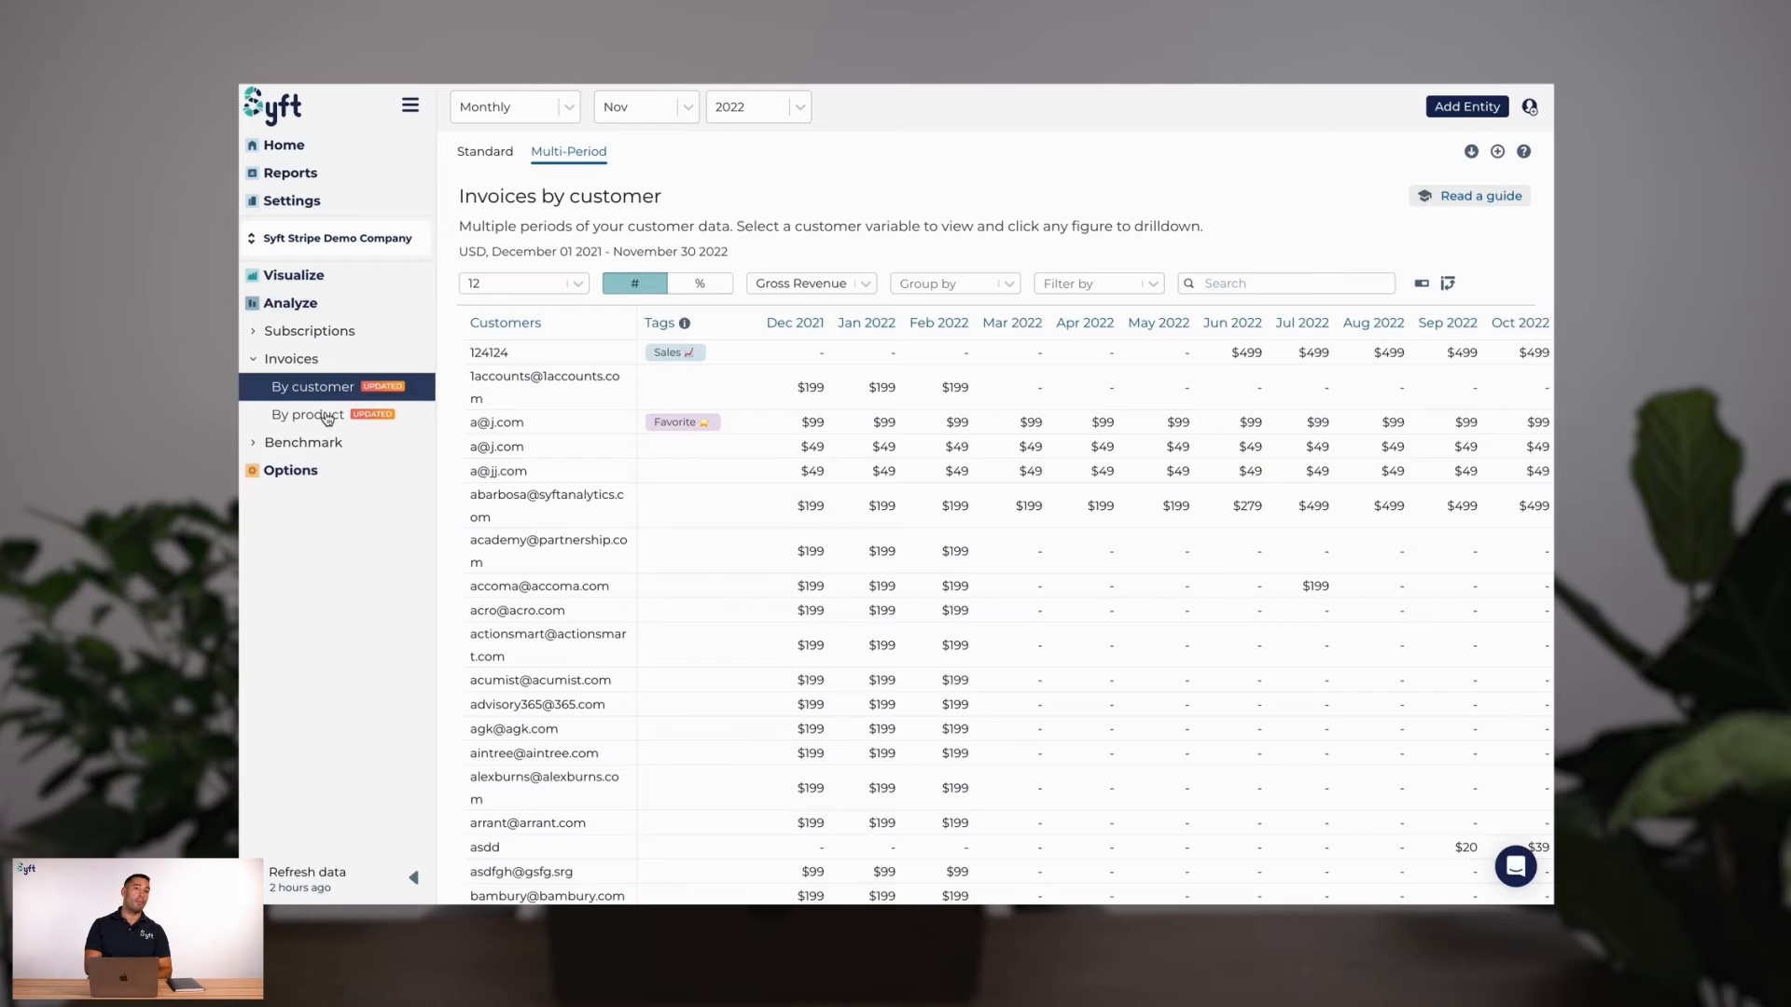
Show invoices by product in the Multi-Period view from December 2021.
{"action": "left_click", "coordinate": [308, 414]}
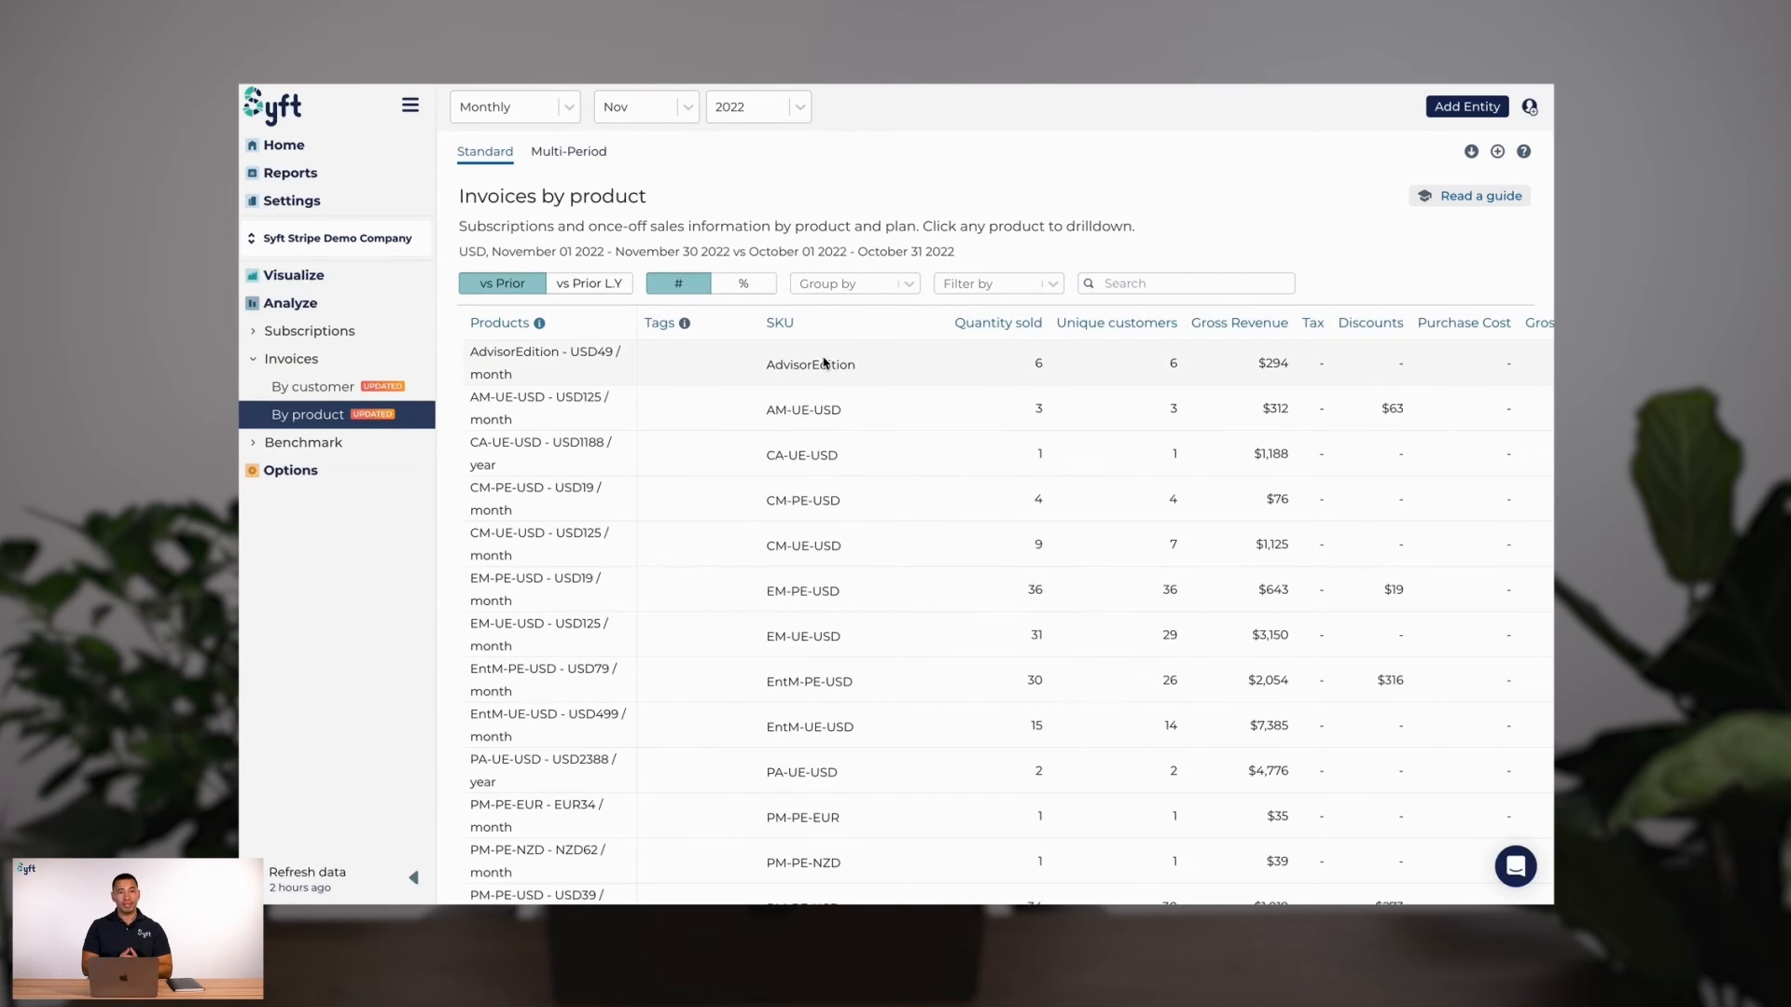
{"action": "mouse_move", "coordinate": [679, 188]}
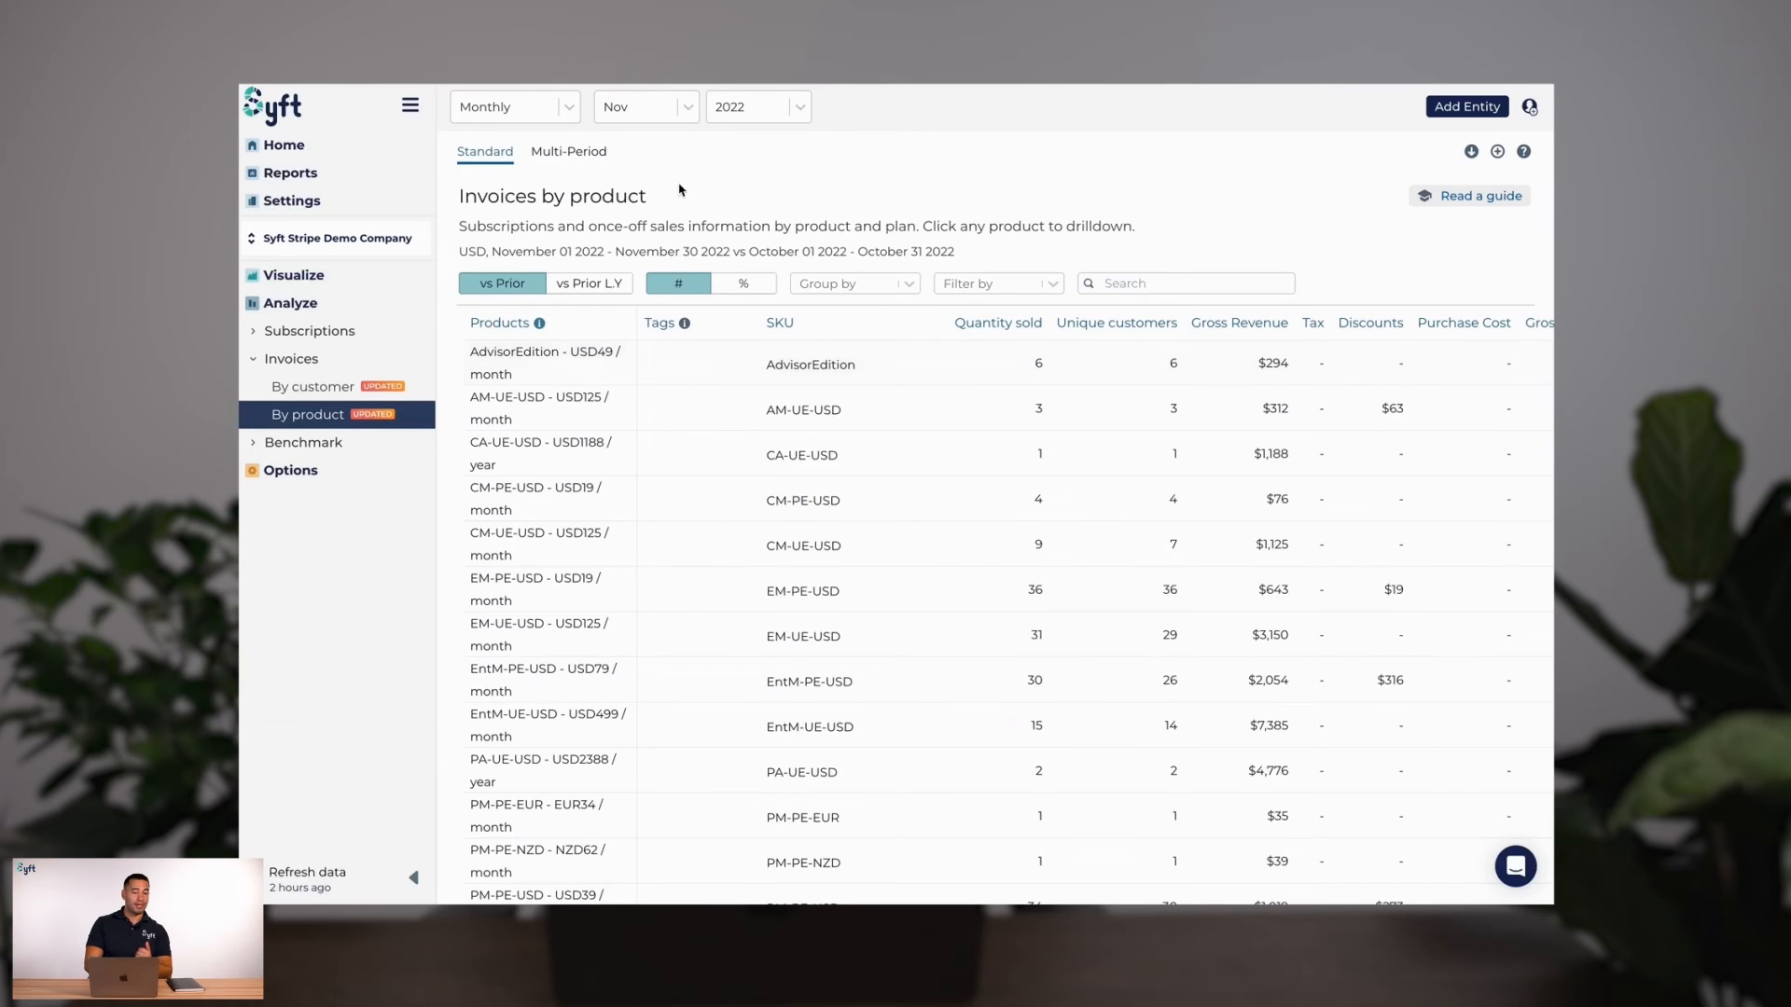
{"action": "left_click", "coordinate": [569, 153]}
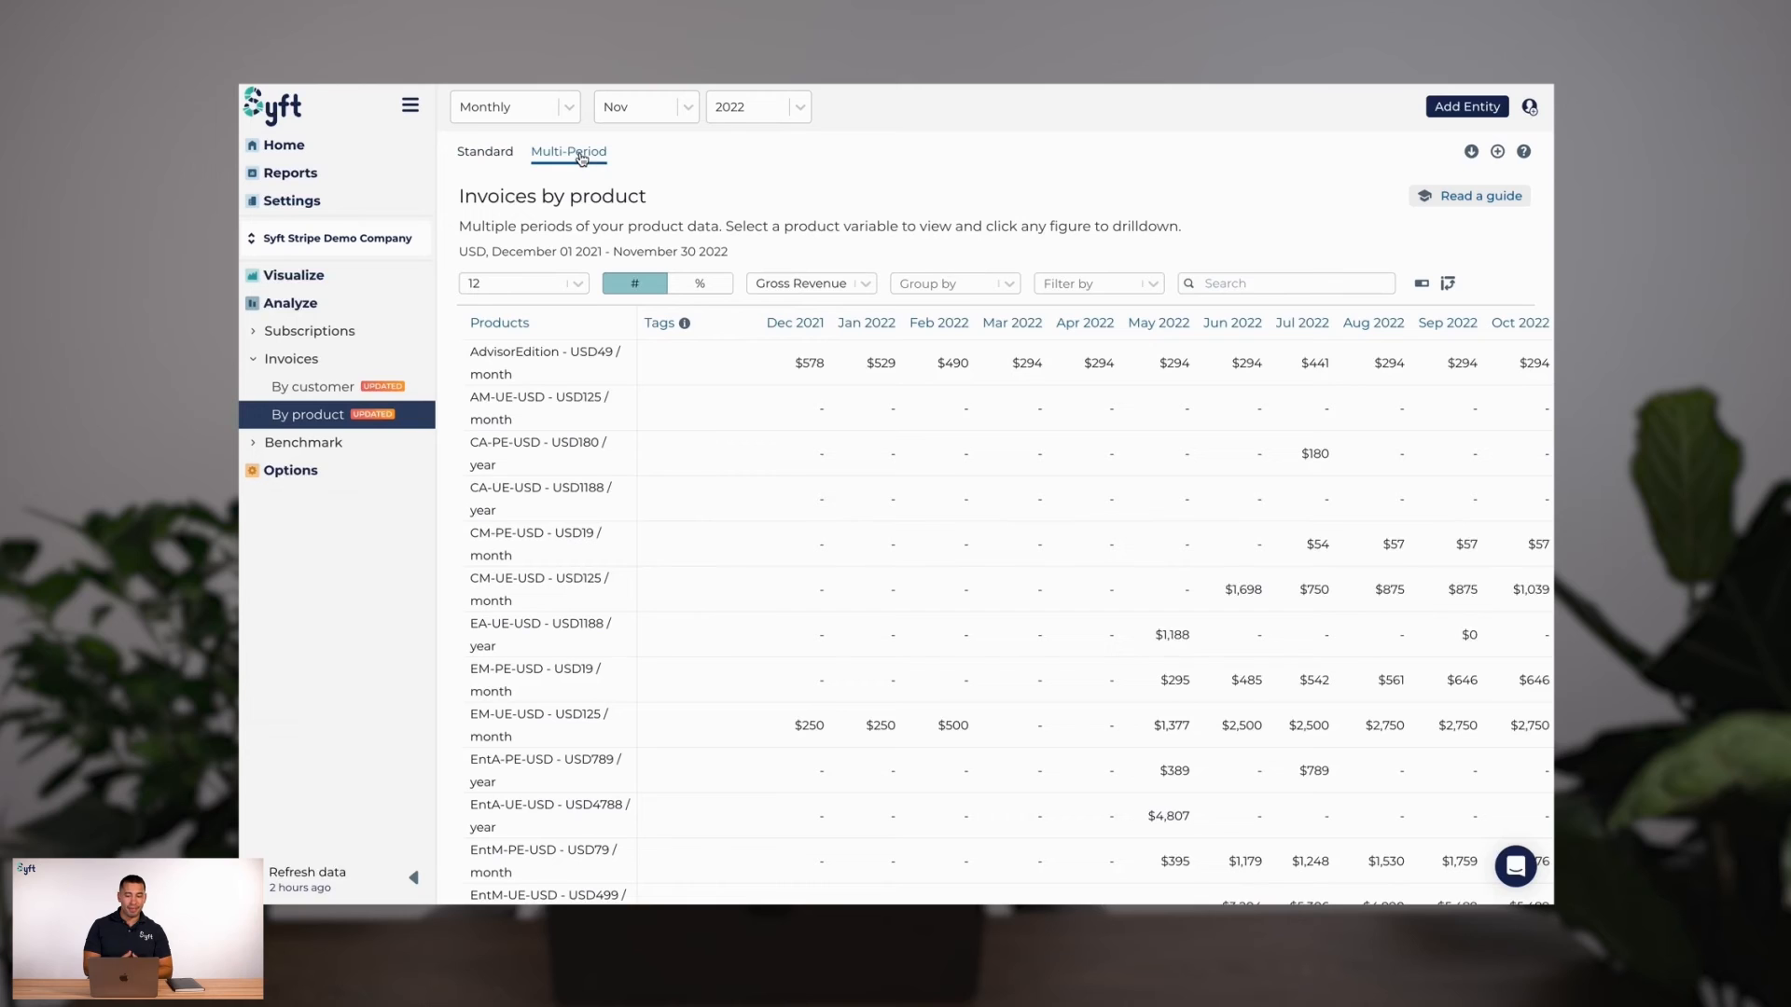
{"action": "mouse_move", "coordinate": [1470, 153]}
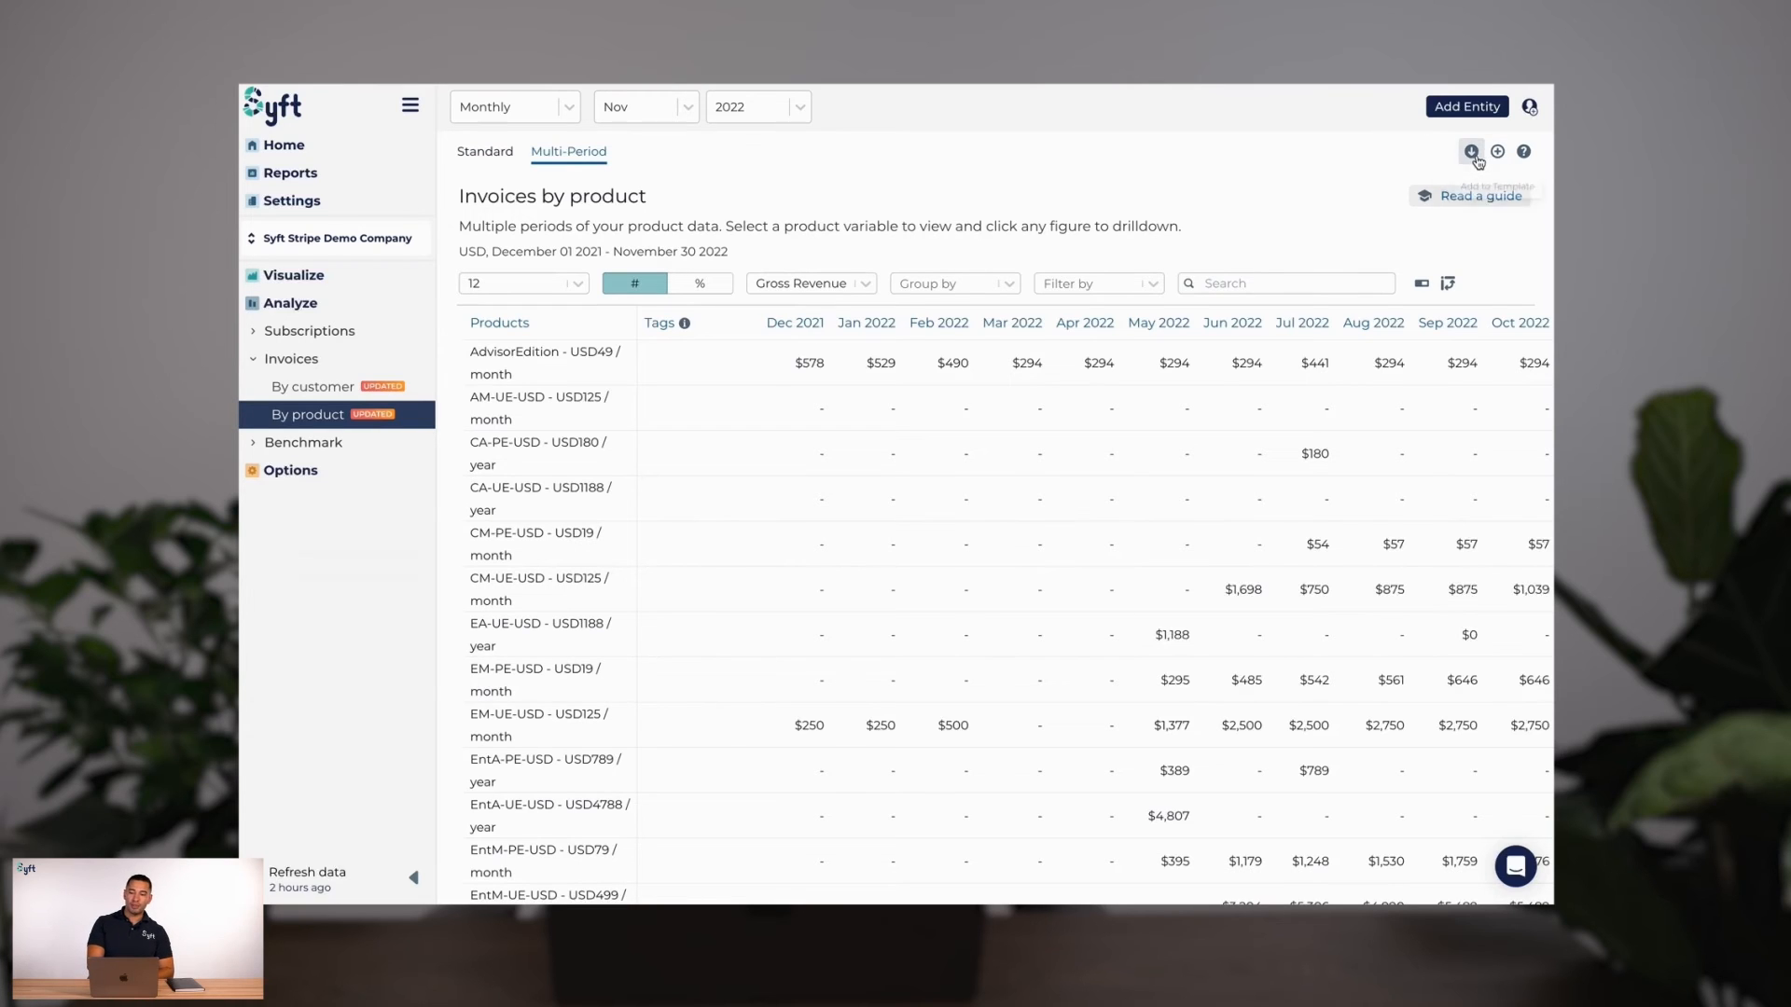
{"action": "left_click", "coordinate": [1470, 151]}
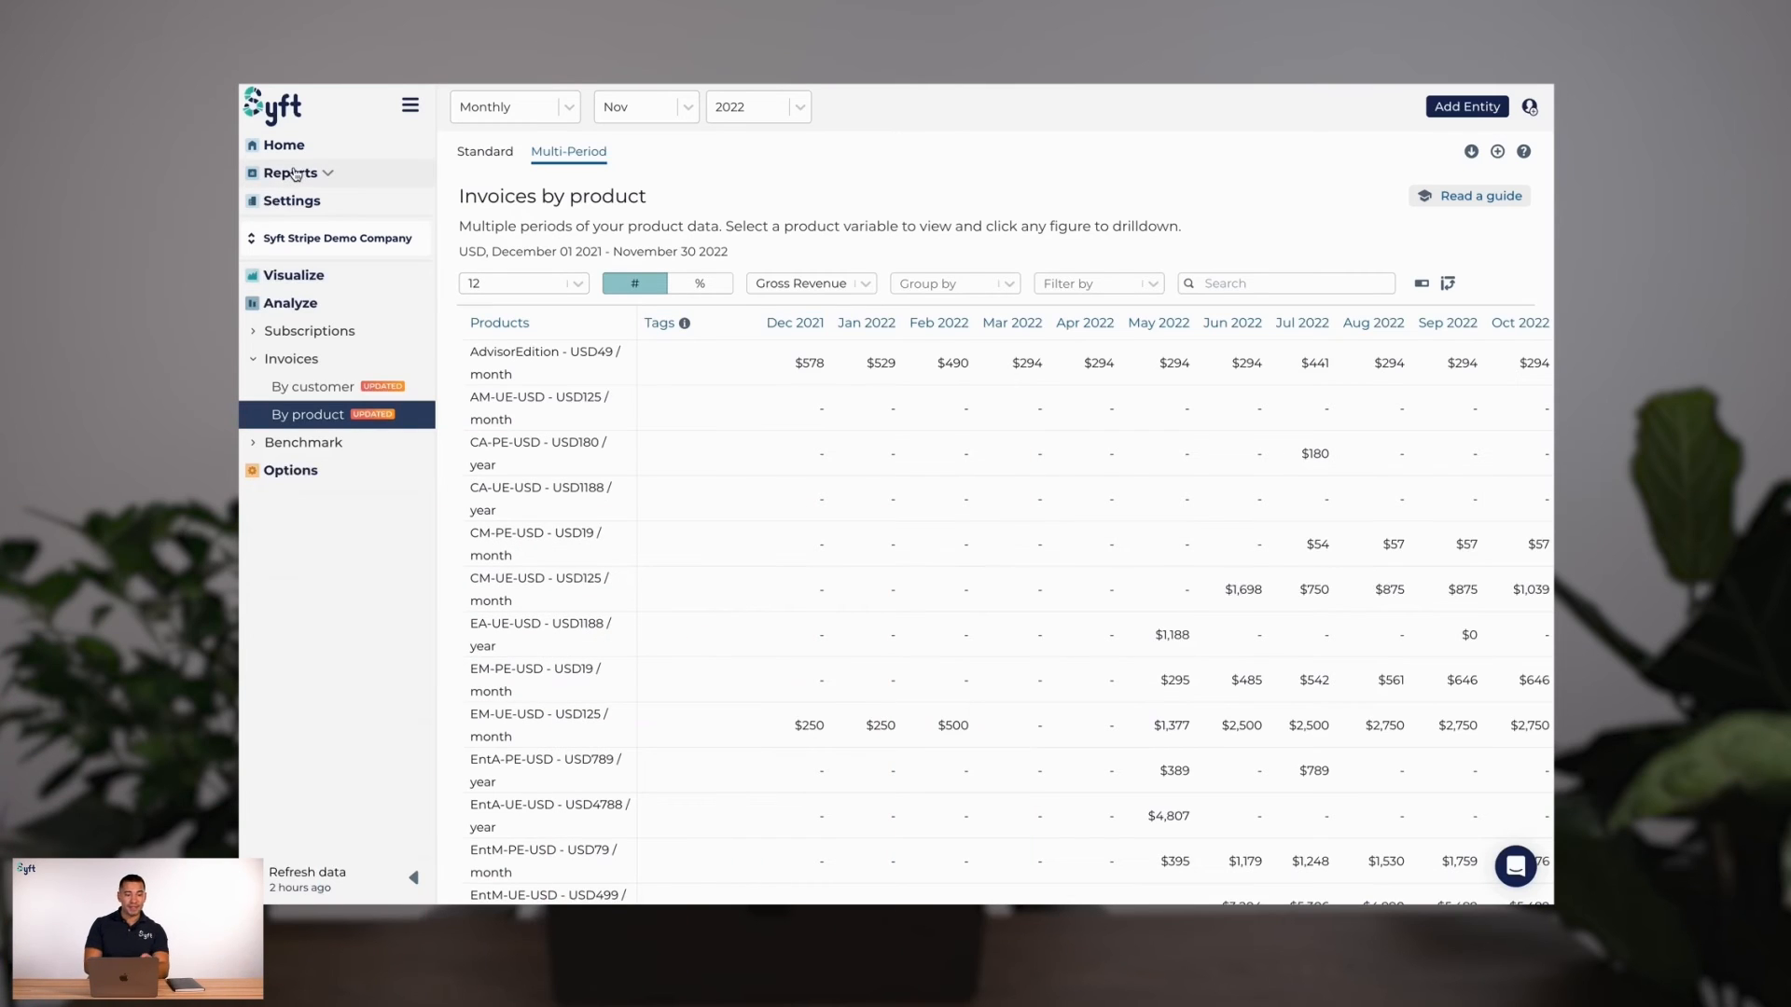
Launch the live Customers and Products report and jump to Top Customers By Sales.
{"action": "left_click", "coordinate": [289, 174]}
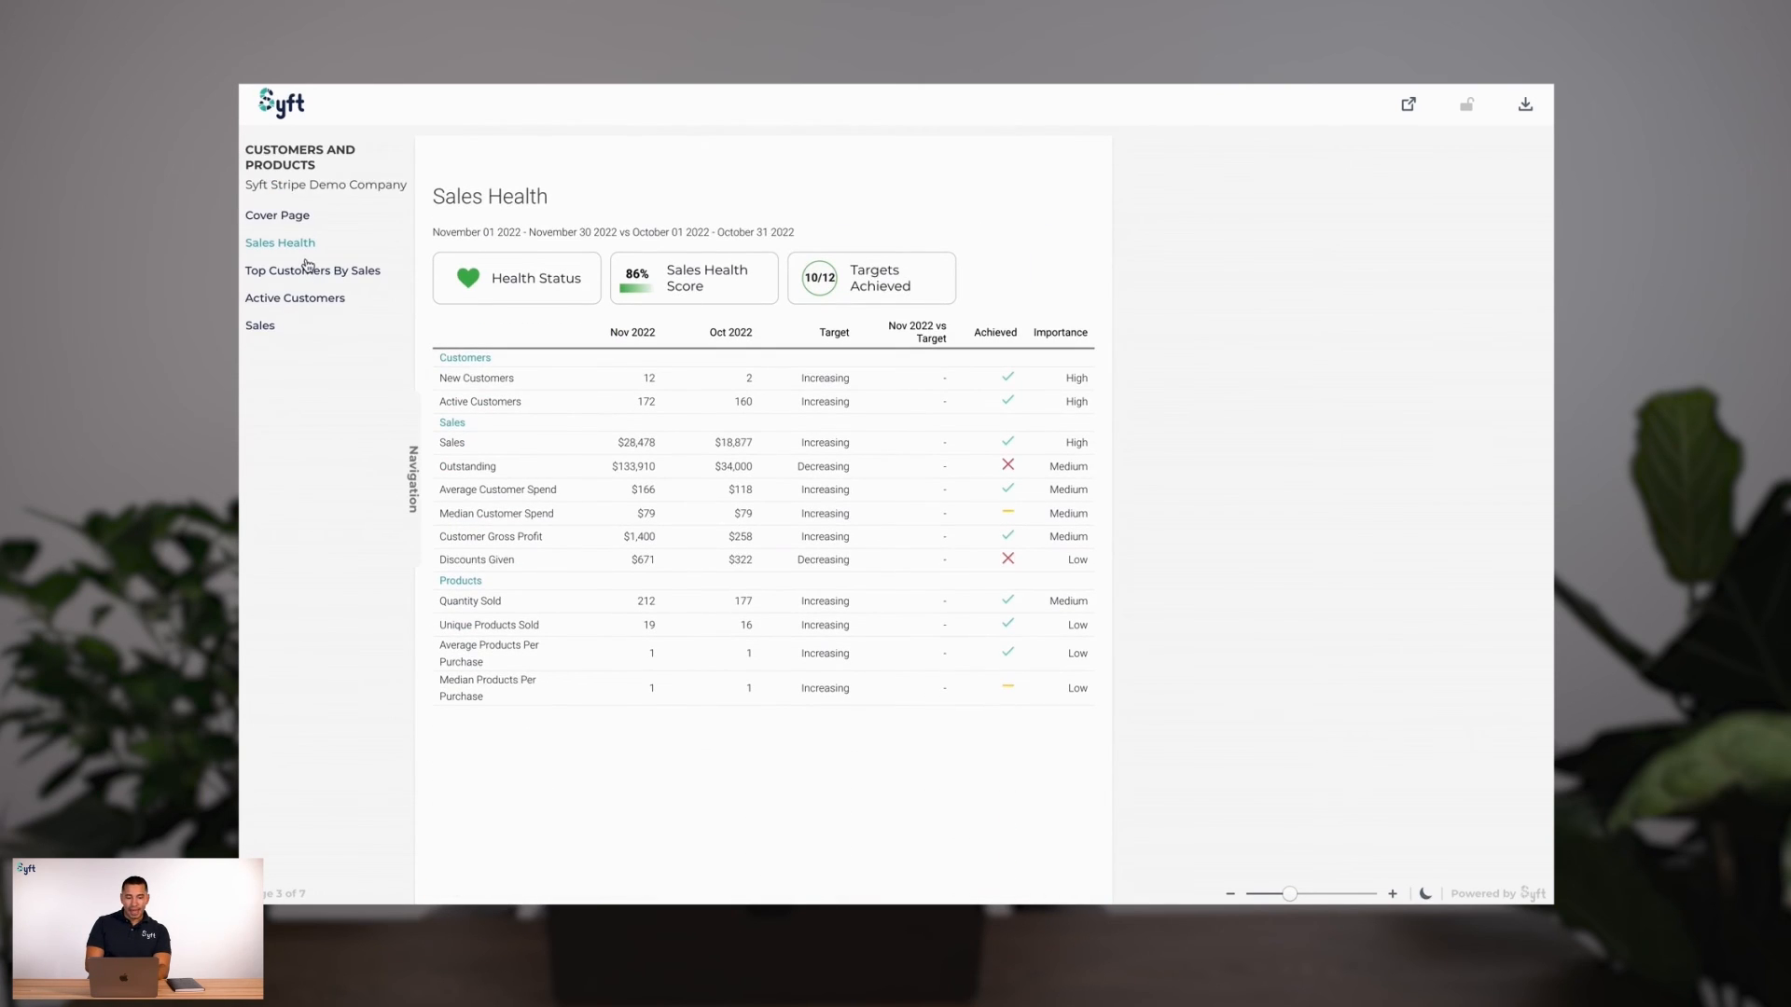
{"action": "mouse_move", "coordinate": [299, 274]}
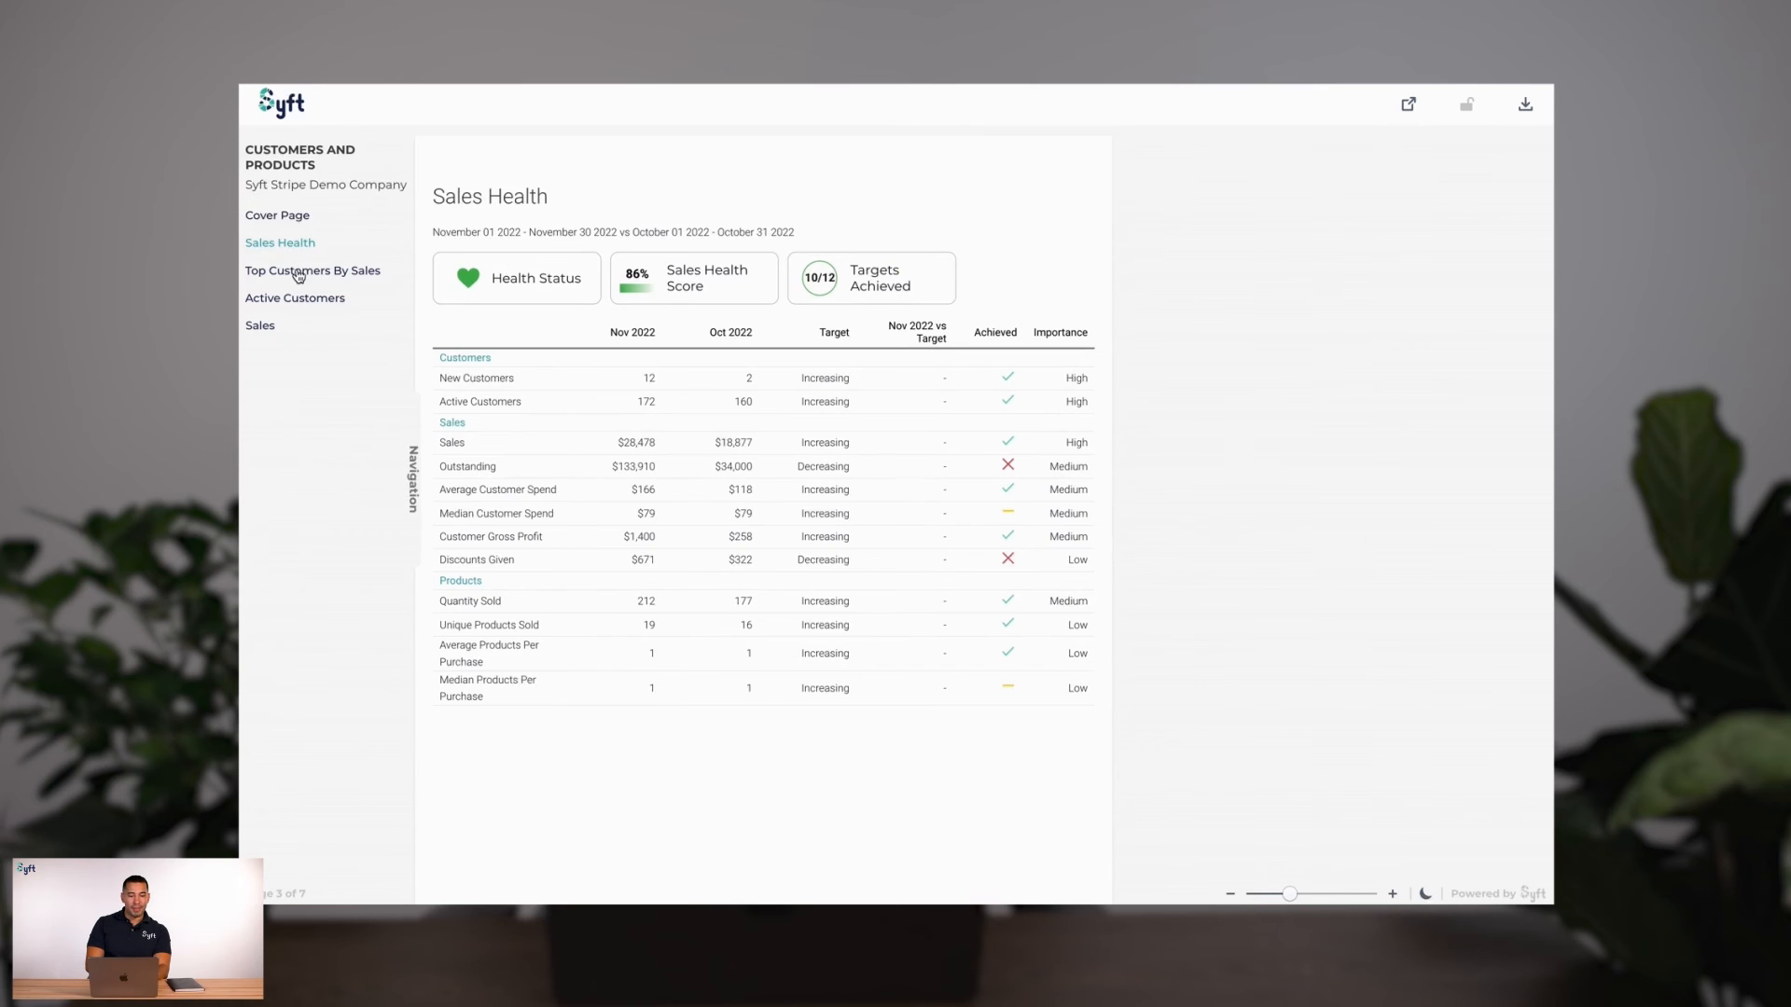
{"action": "left_click", "coordinate": [314, 270]}
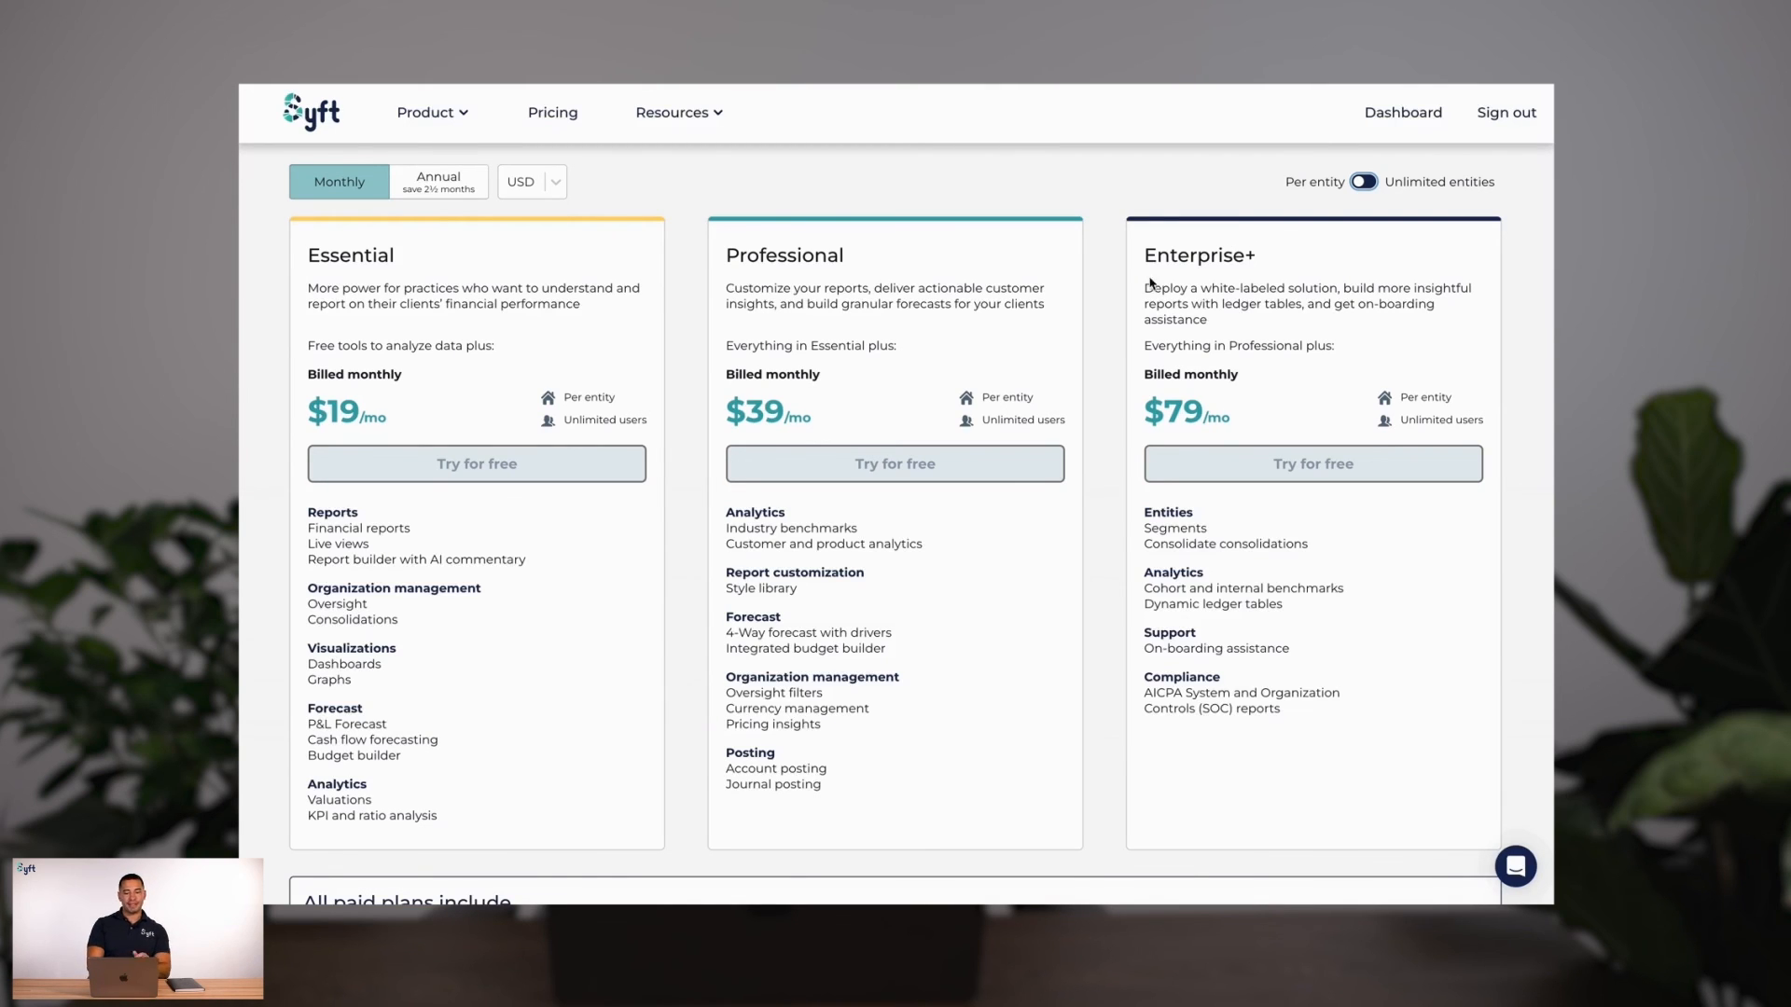
{"action": "mouse_move", "coordinate": [873, 339]}
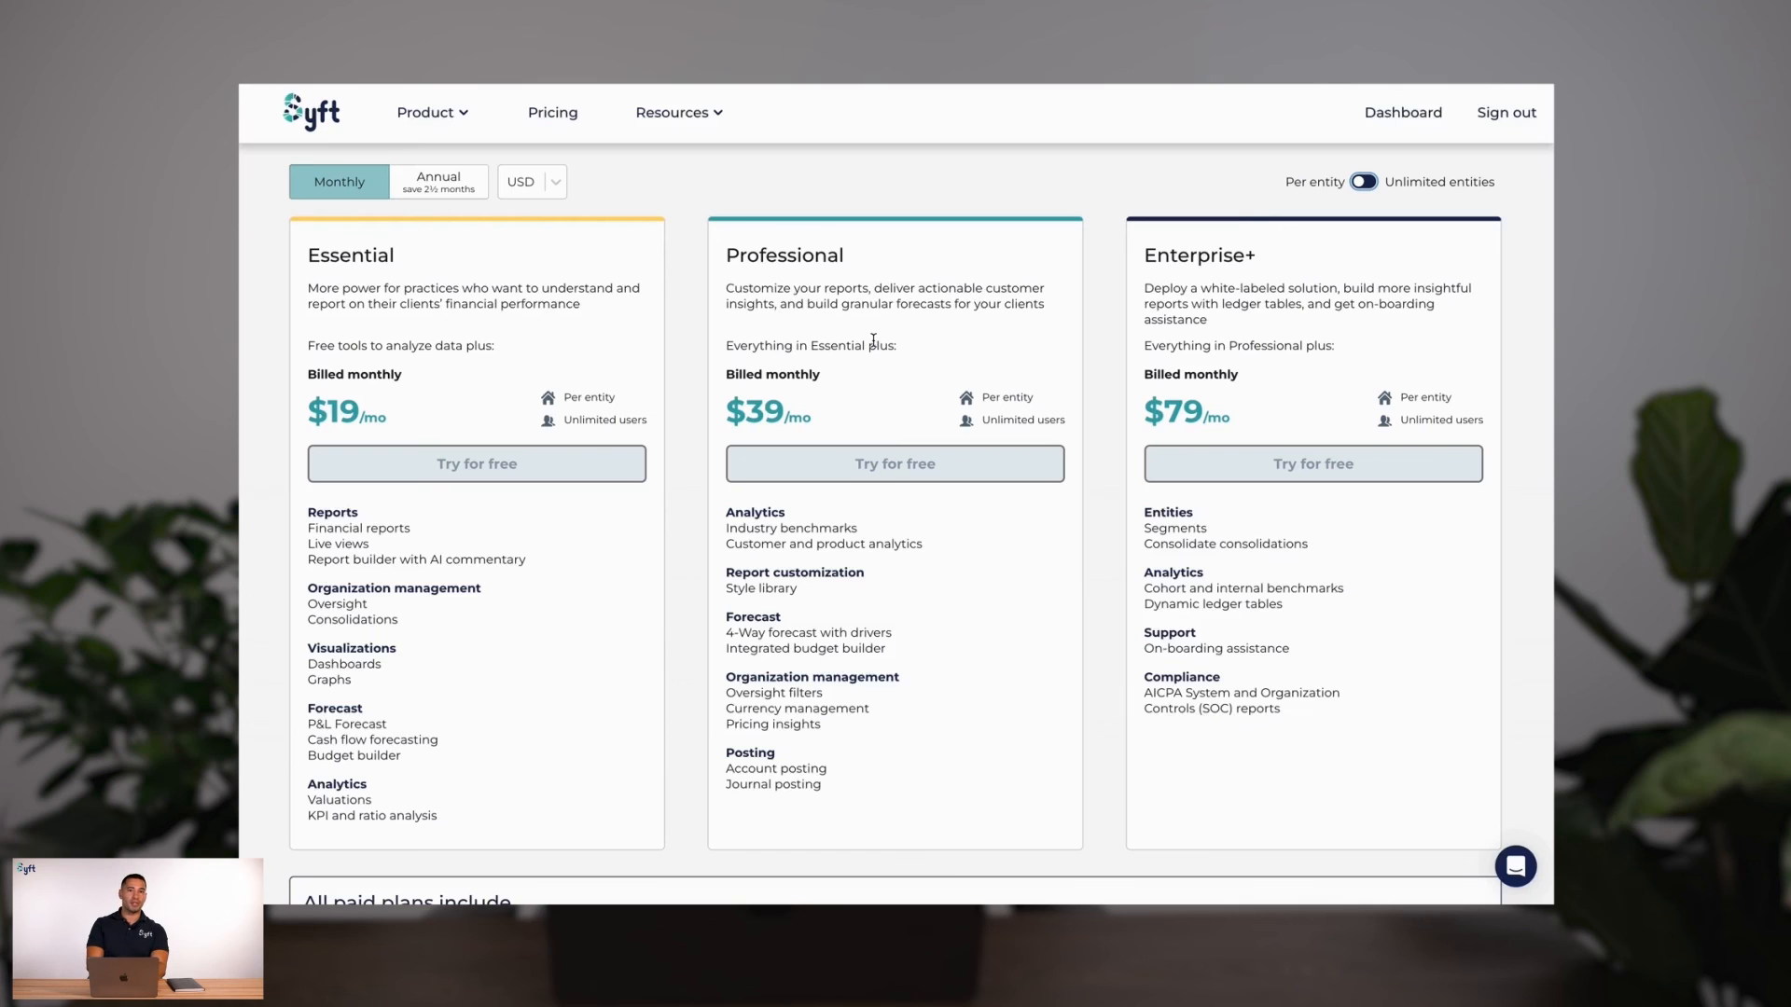